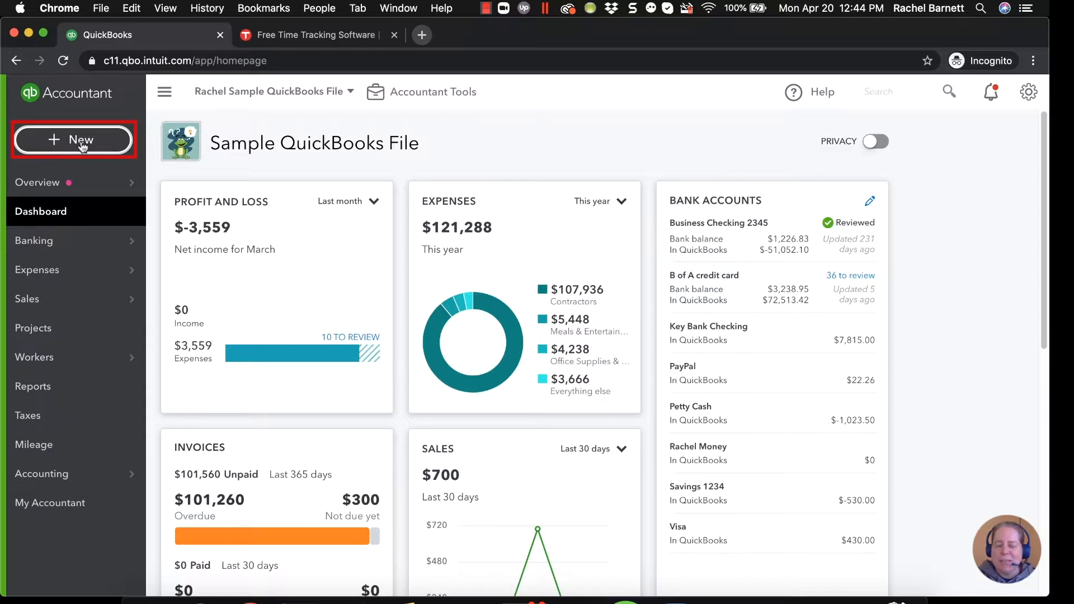
Show the + New menu's employee time-entry options, then open a new browser tab.
click(74, 140)
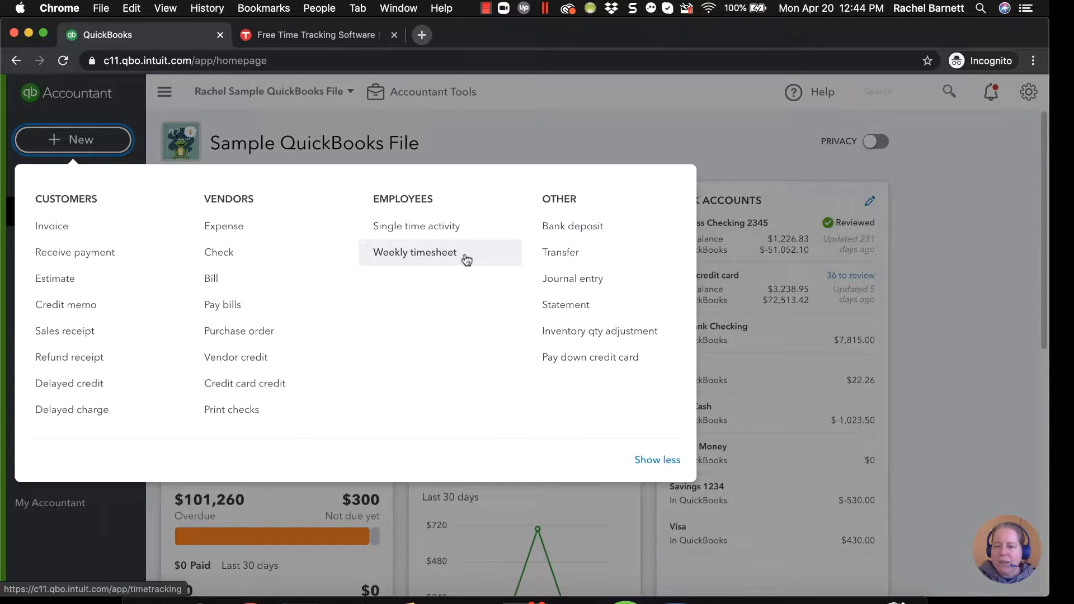
mouse_move(523, 192)
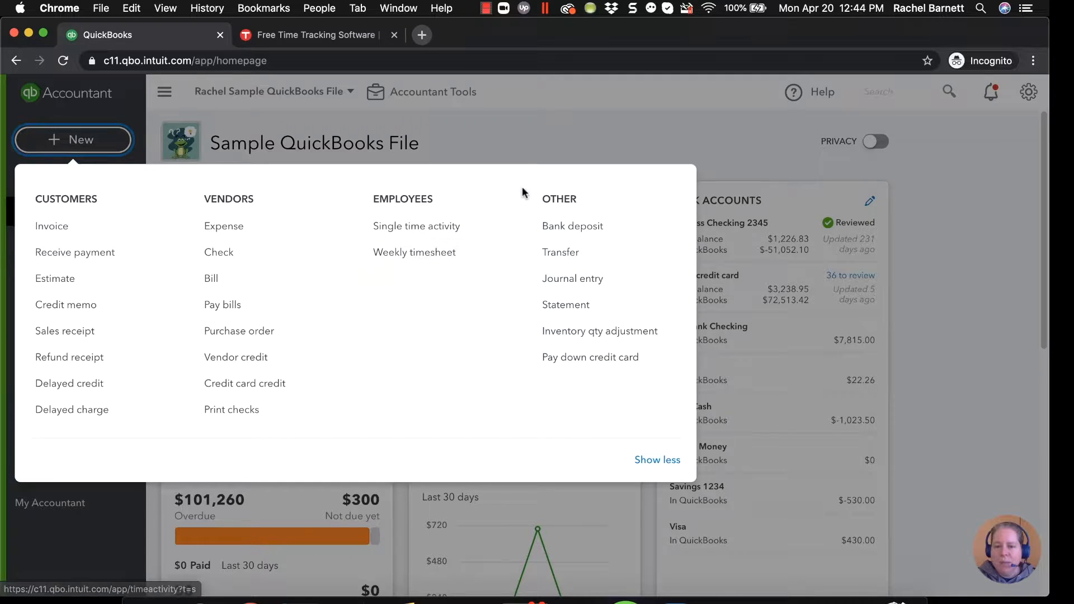
click(541, 134)
text(apps.com)
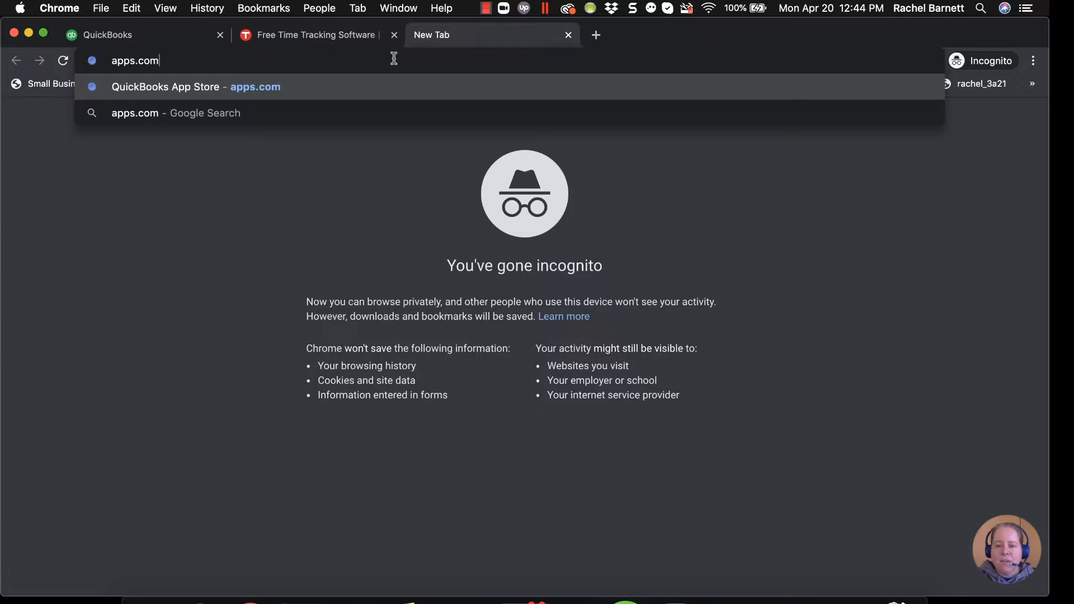
Search the apps.com catalogue for 'time' and browse the 75 time-tracking results.
click(135, 61)
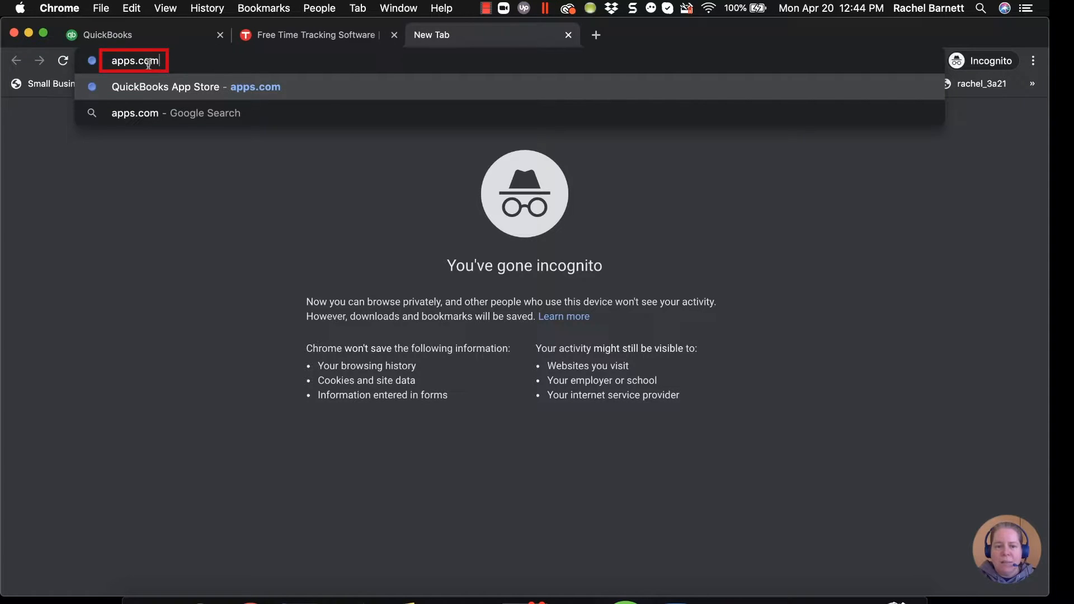
mouse_move(187, 62)
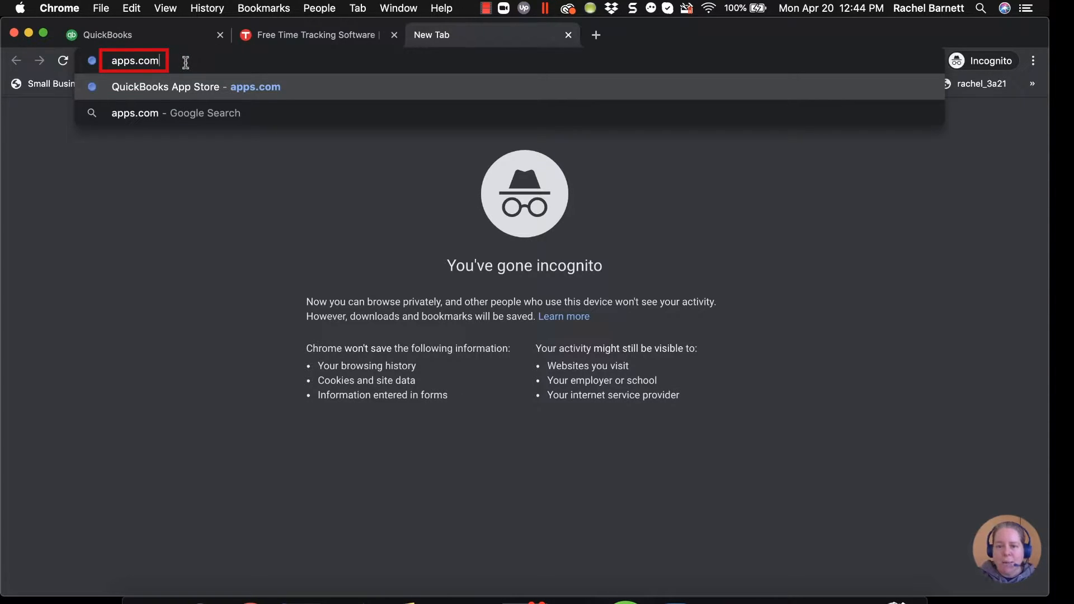
click(165, 87)
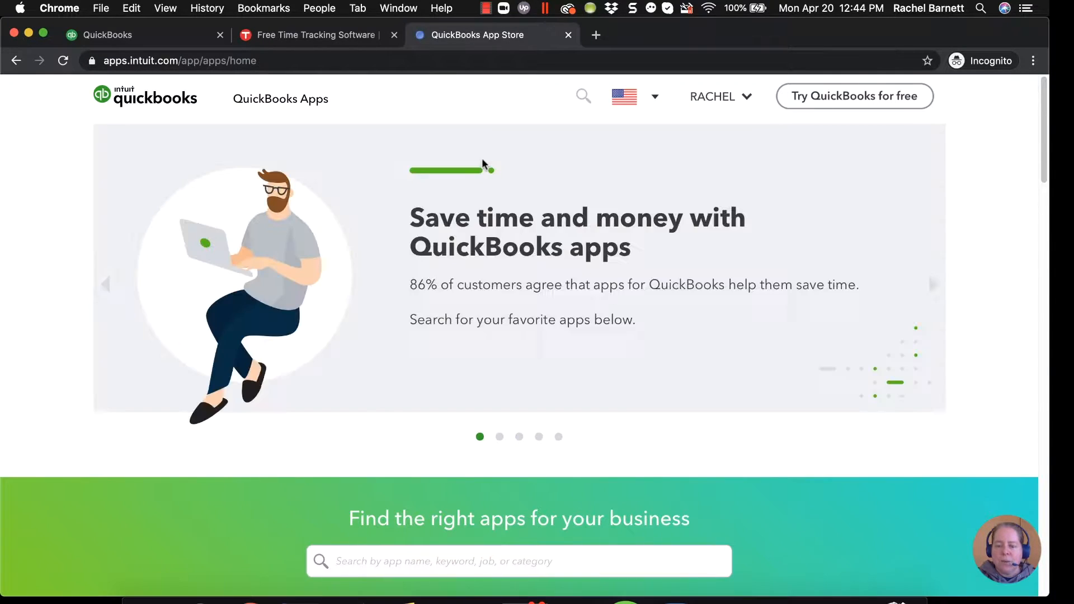
scroll(down, 3)
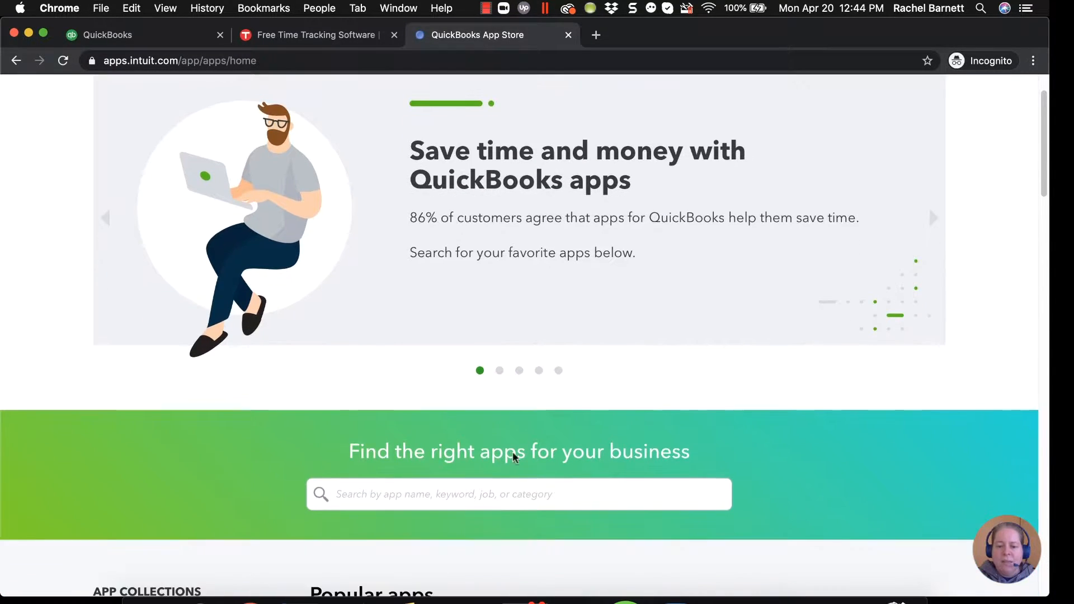
click(514, 494)
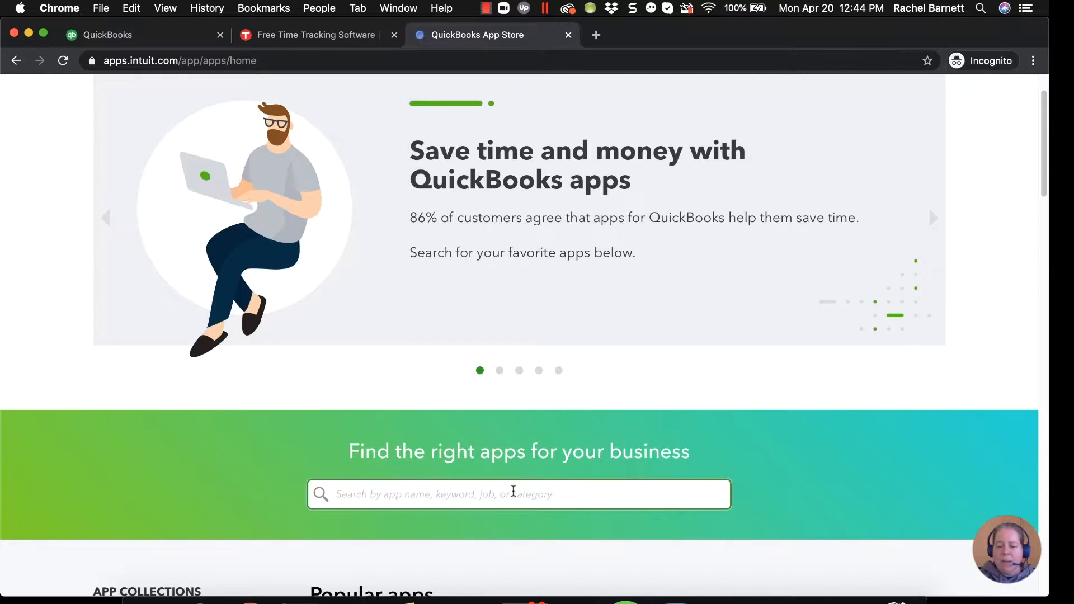
text(time)
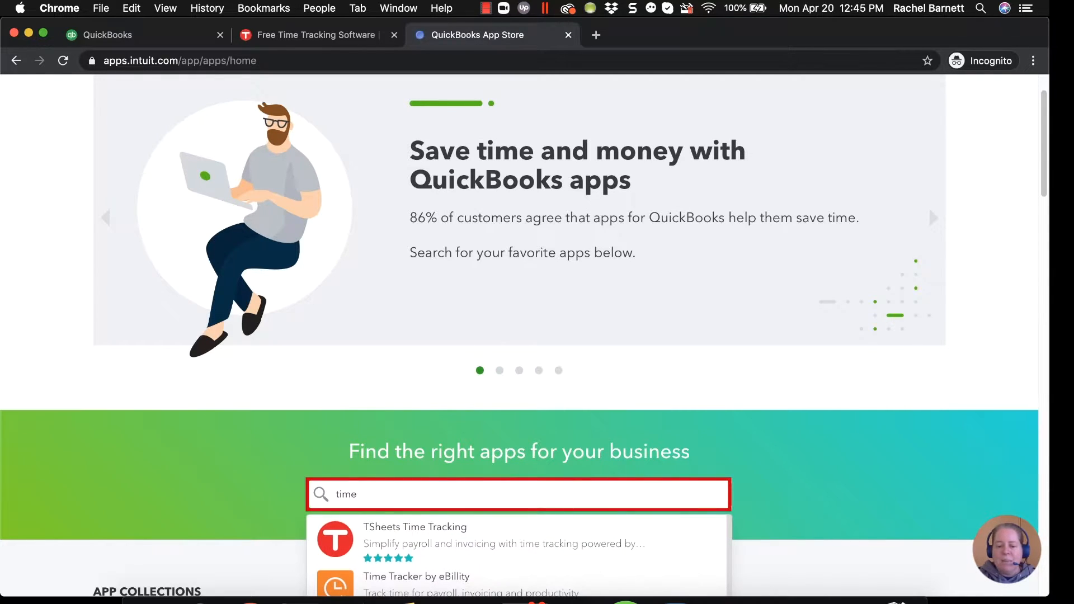
key(Enter)
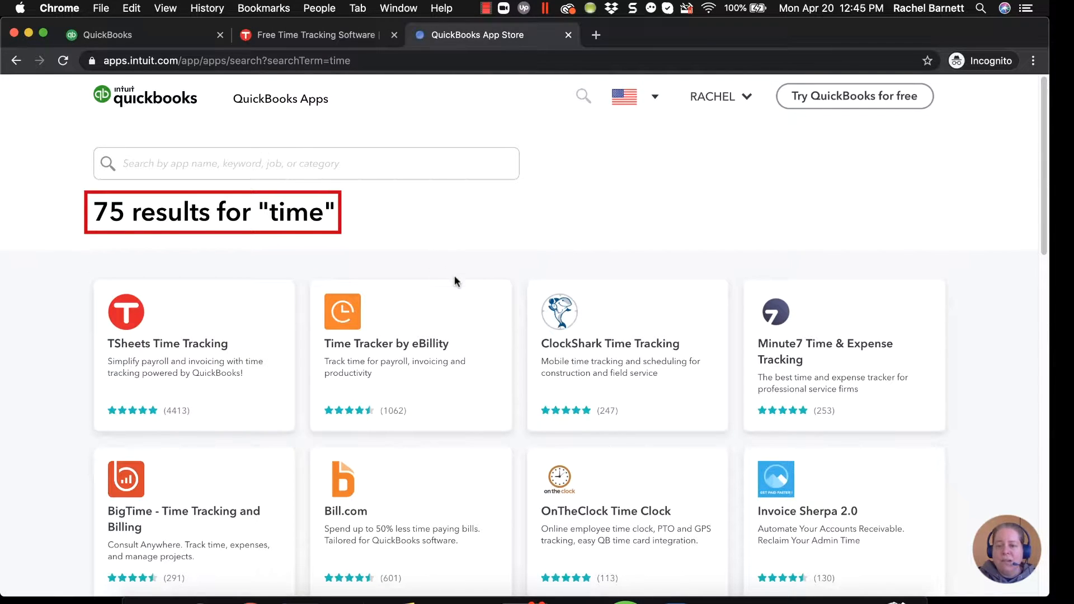
mouse_move(472, 284)
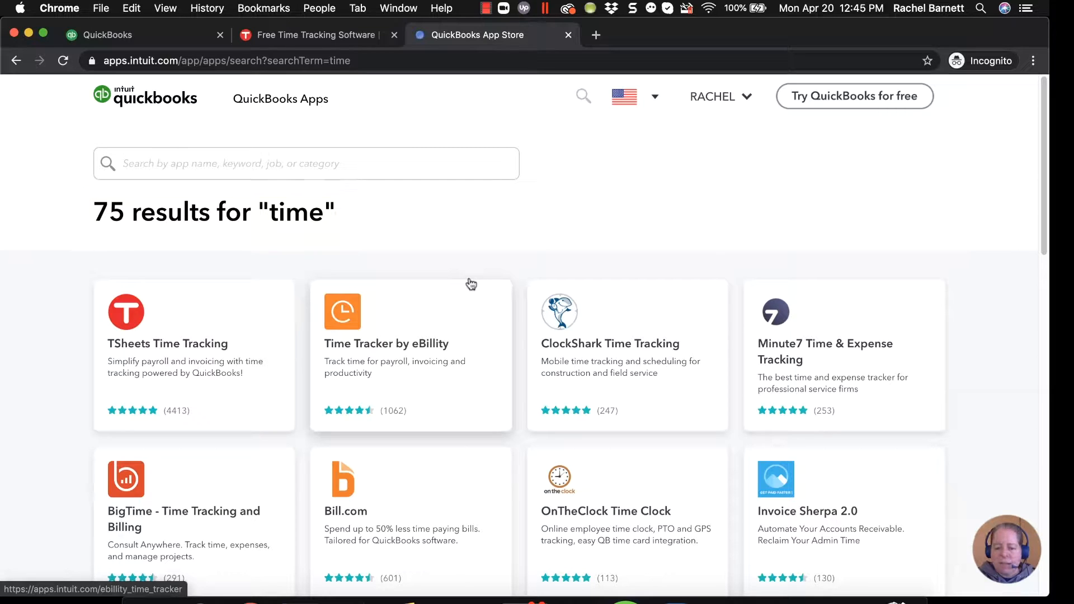
mouse_move(470, 283)
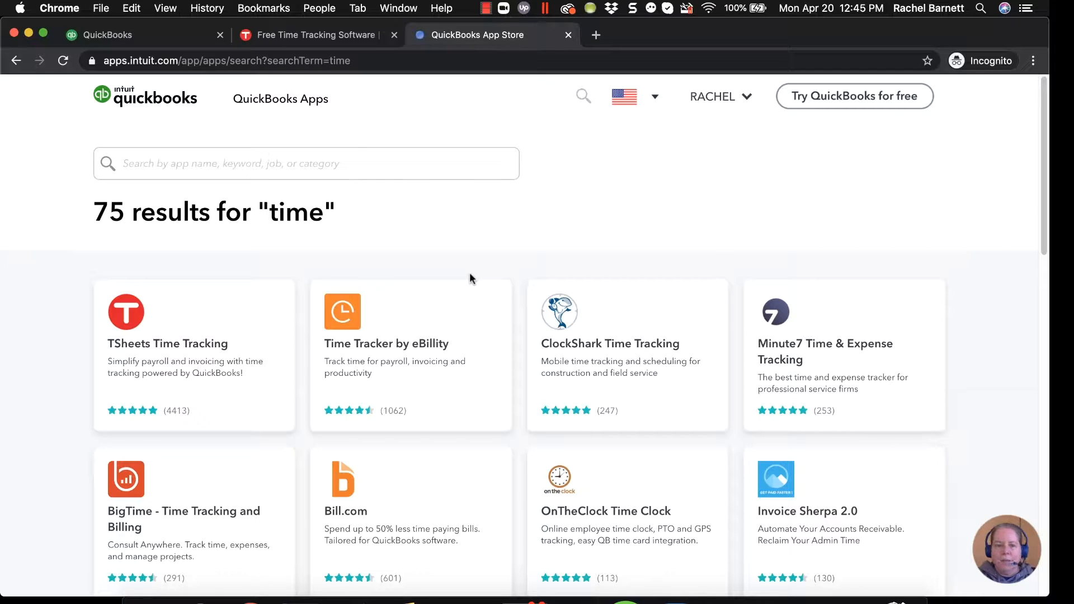
mouse_move(416, 270)
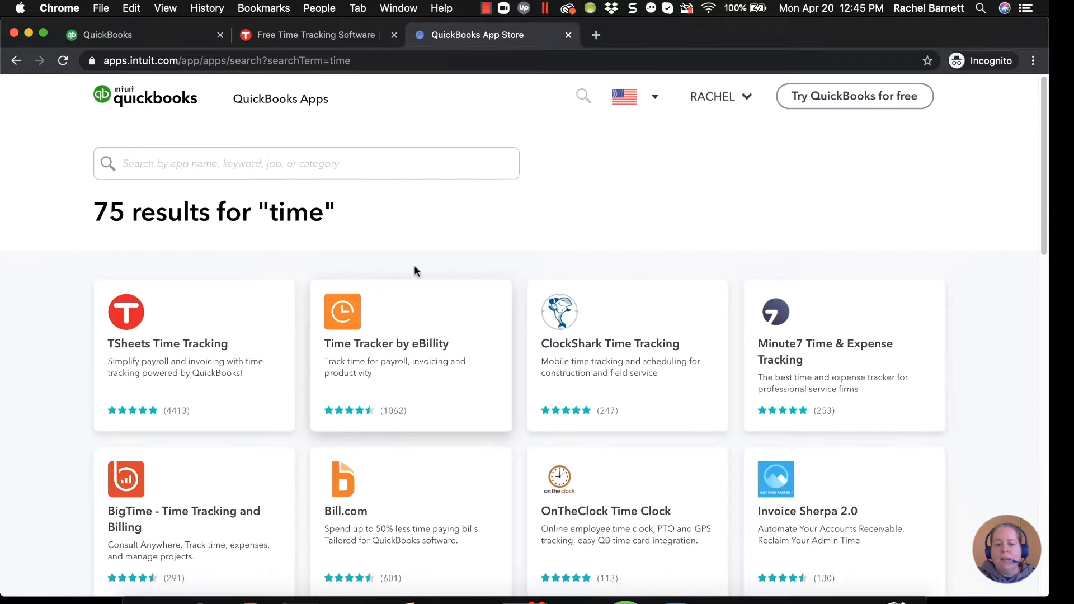
mouse_move(437, 385)
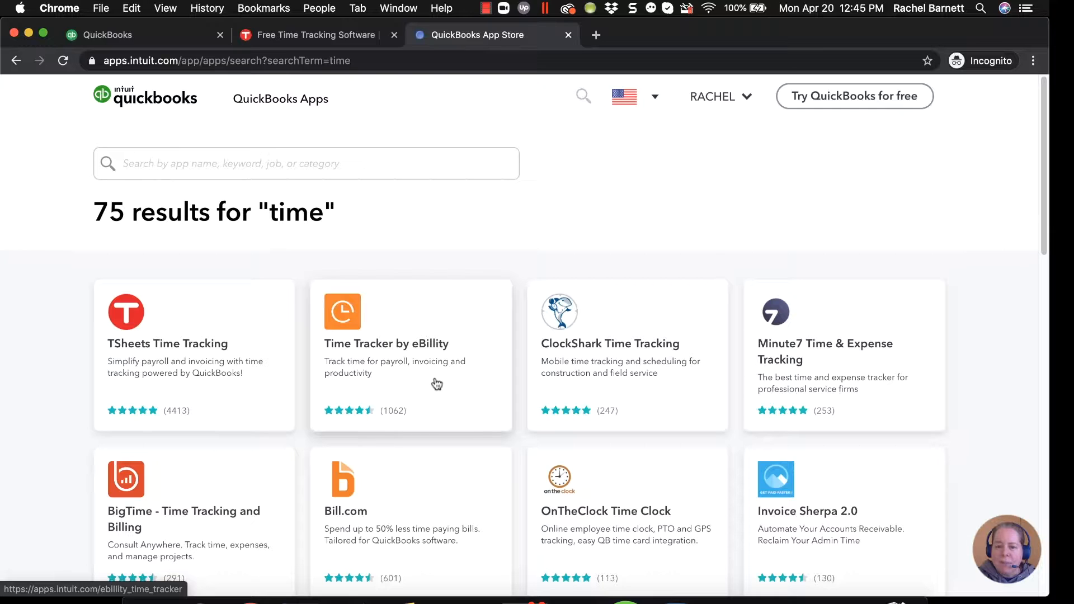
scroll(down, 3)
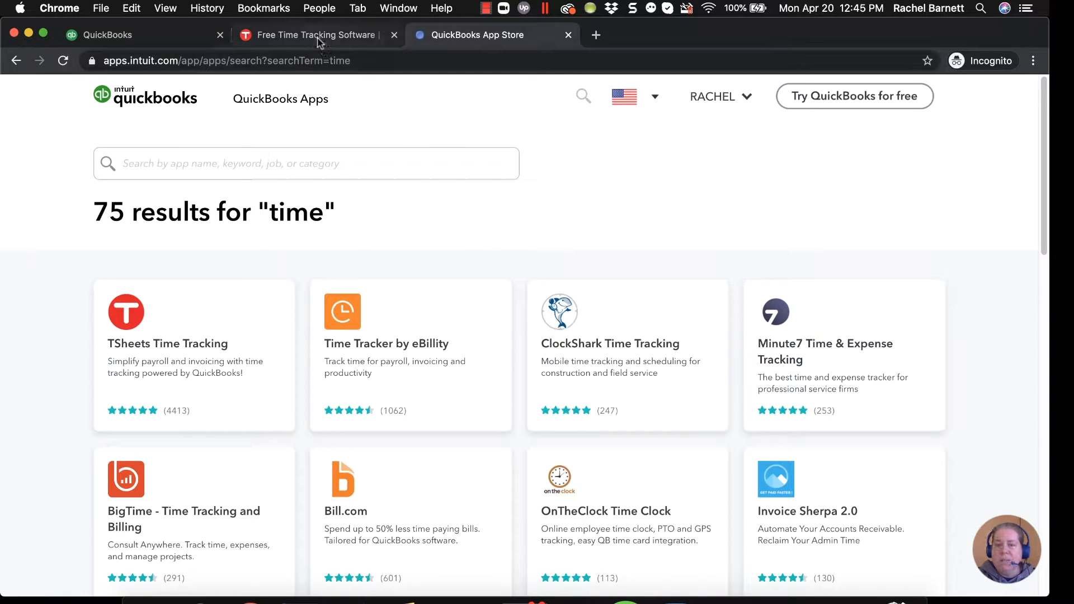
Look over the TSheets site and App Store results, then return to the QuickBooks tab.
click(313, 35)
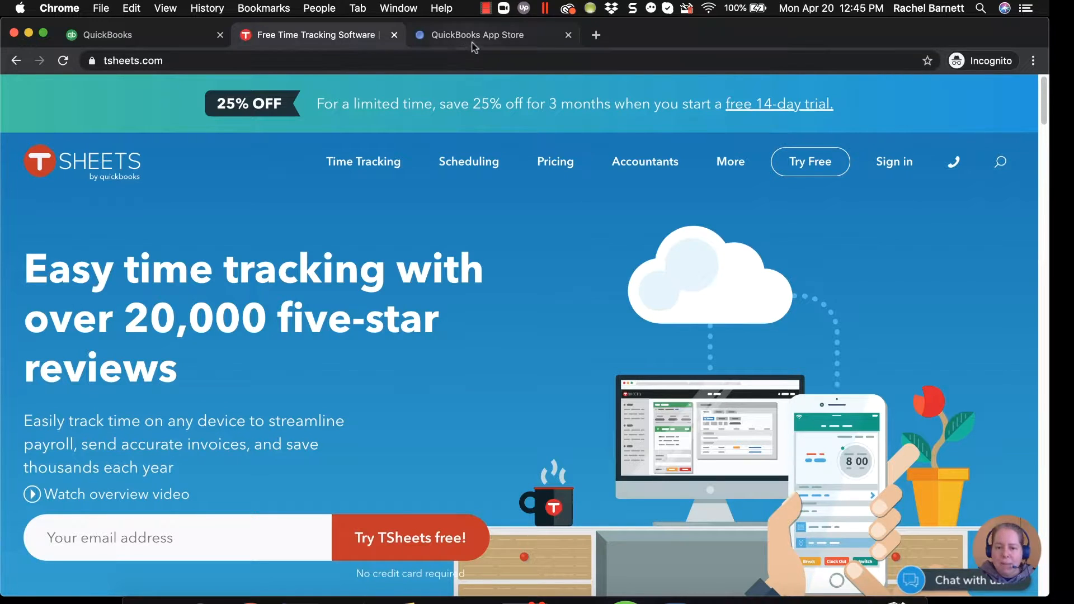
click(478, 35)
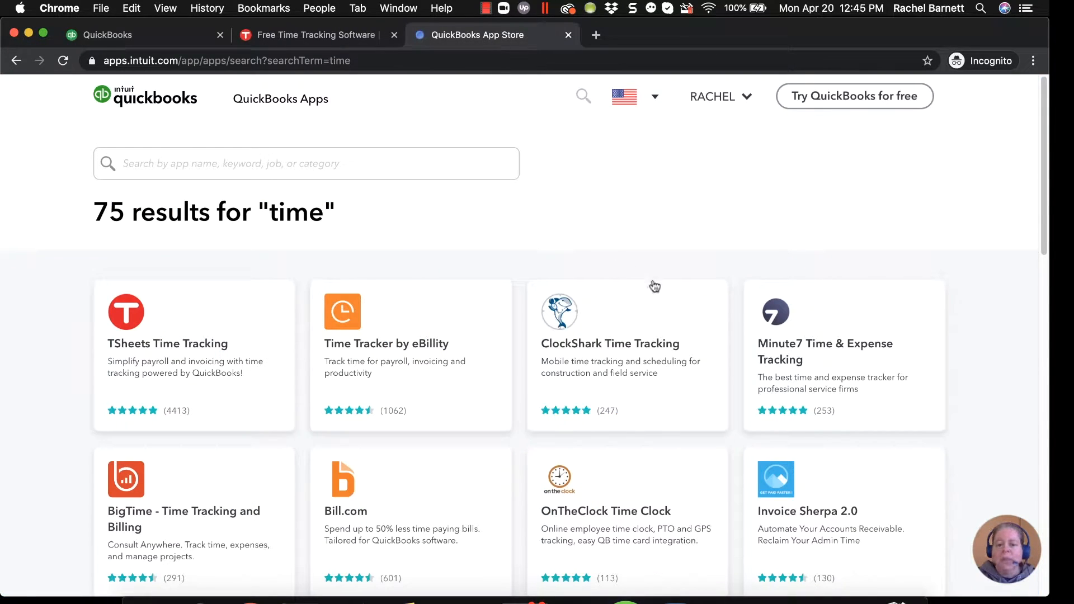
mouse_move(659, 382)
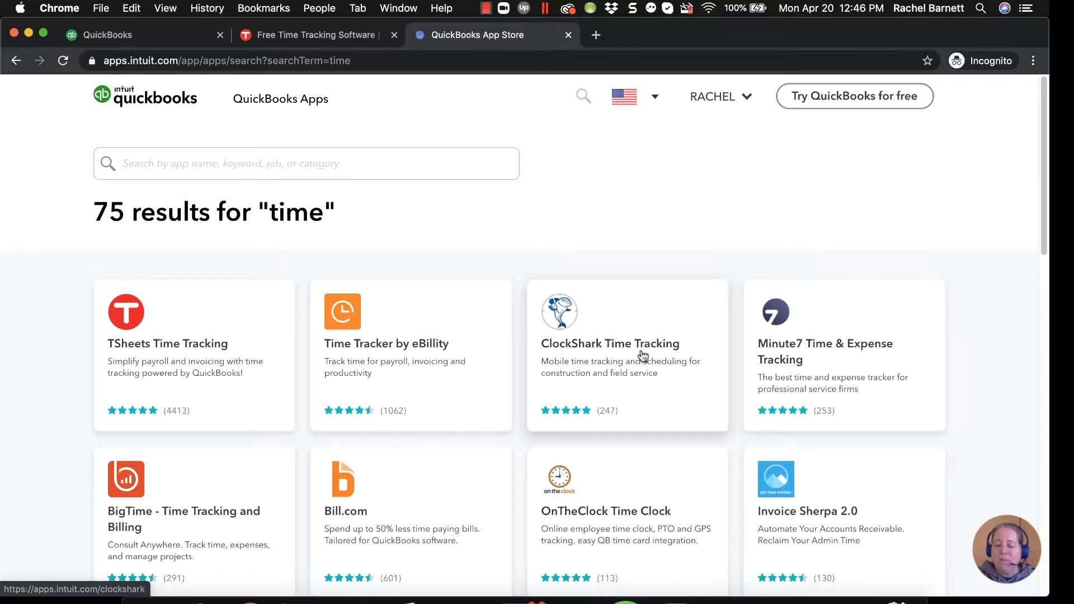
mouse_move(495, 229)
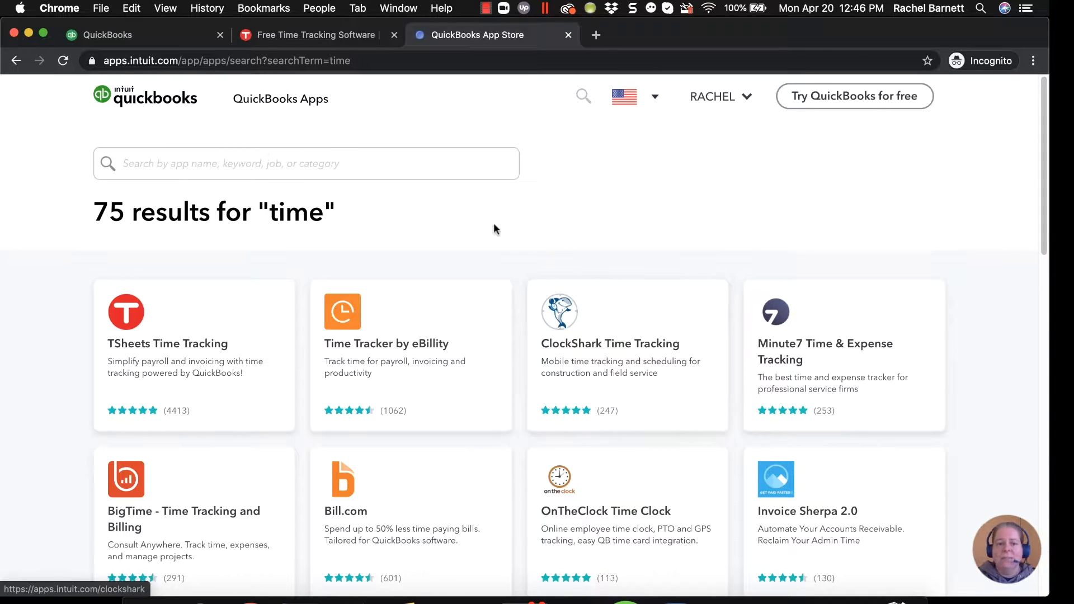
click(112, 35)
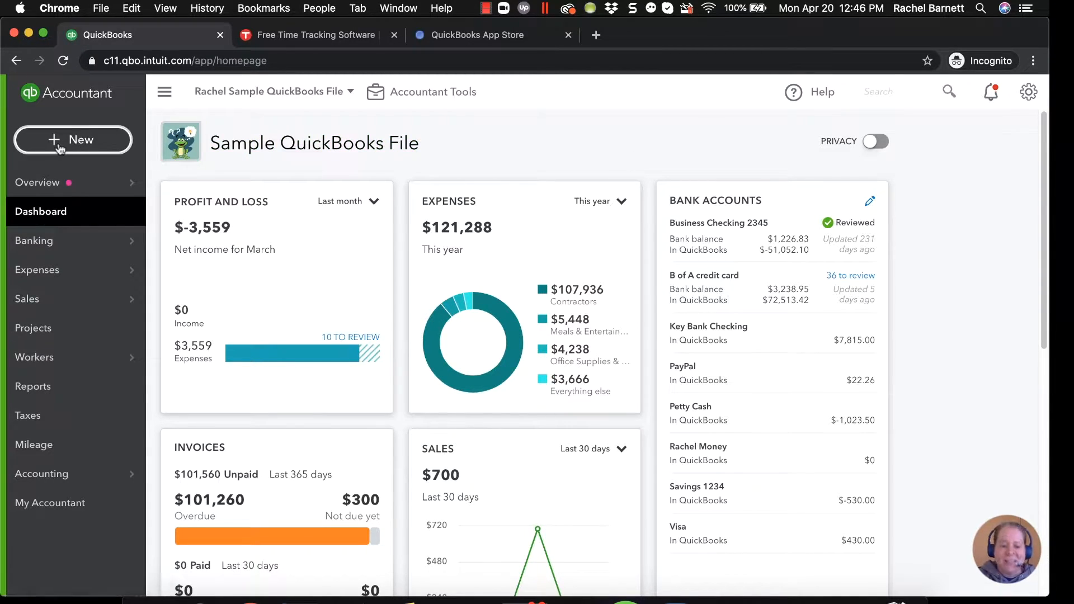
Open a Single time activity form from the + New menu's Employees section.
click(72, 140)
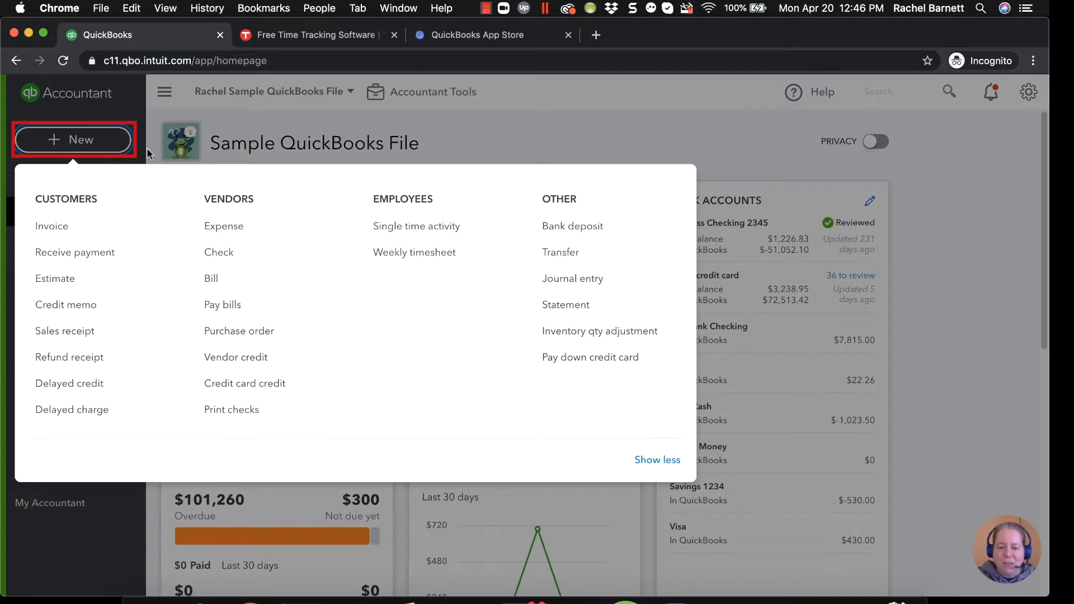
mouse_move(404, 229)
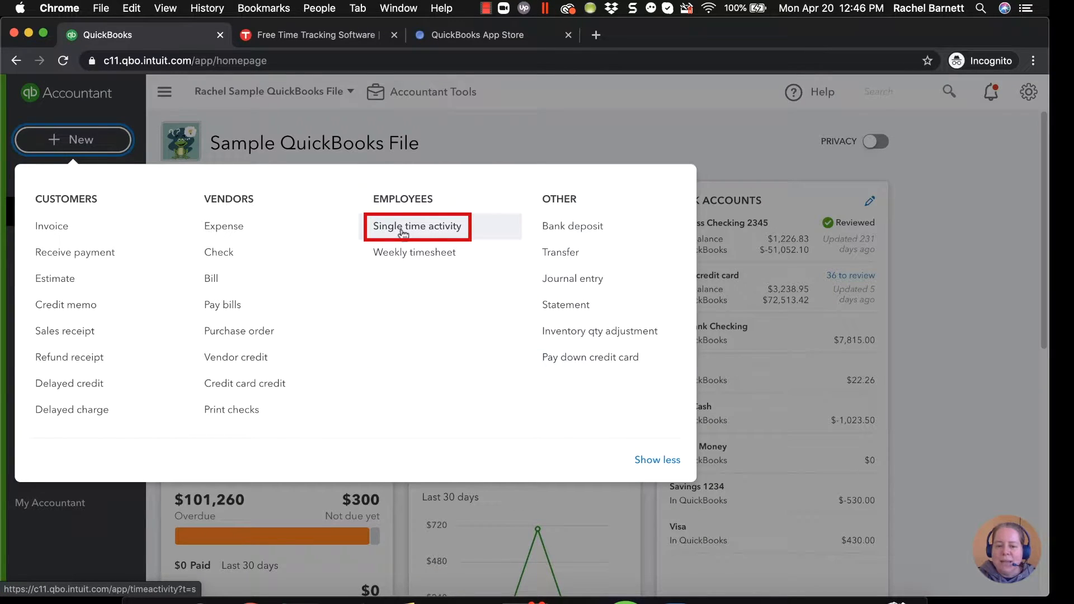
click(417, 226)
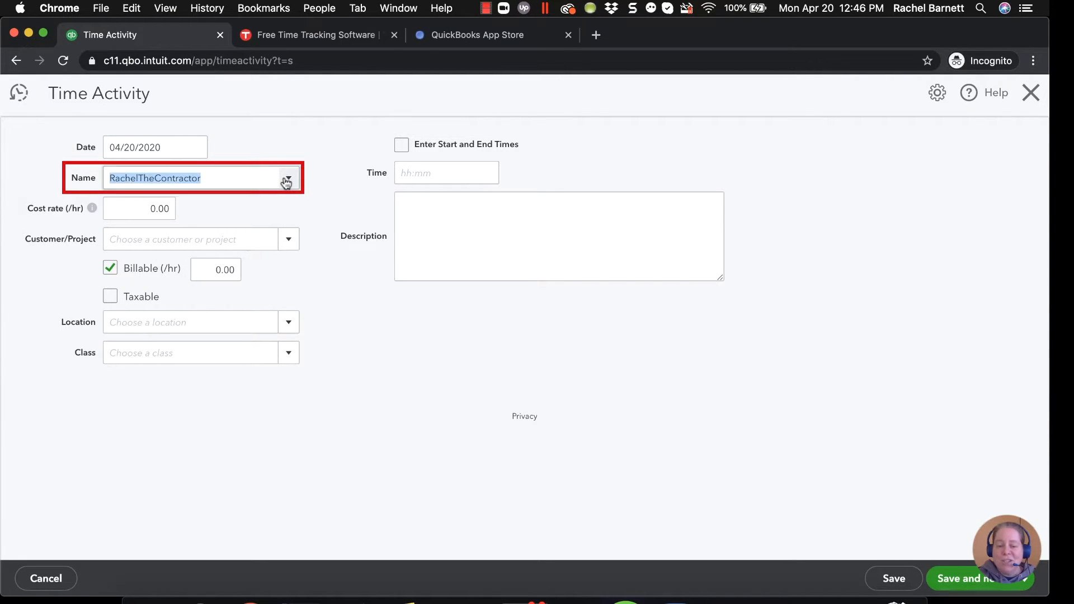
Replace RachelTheContractor's hourly cost rate with 100.00 on the time entry.
click(288, 178)
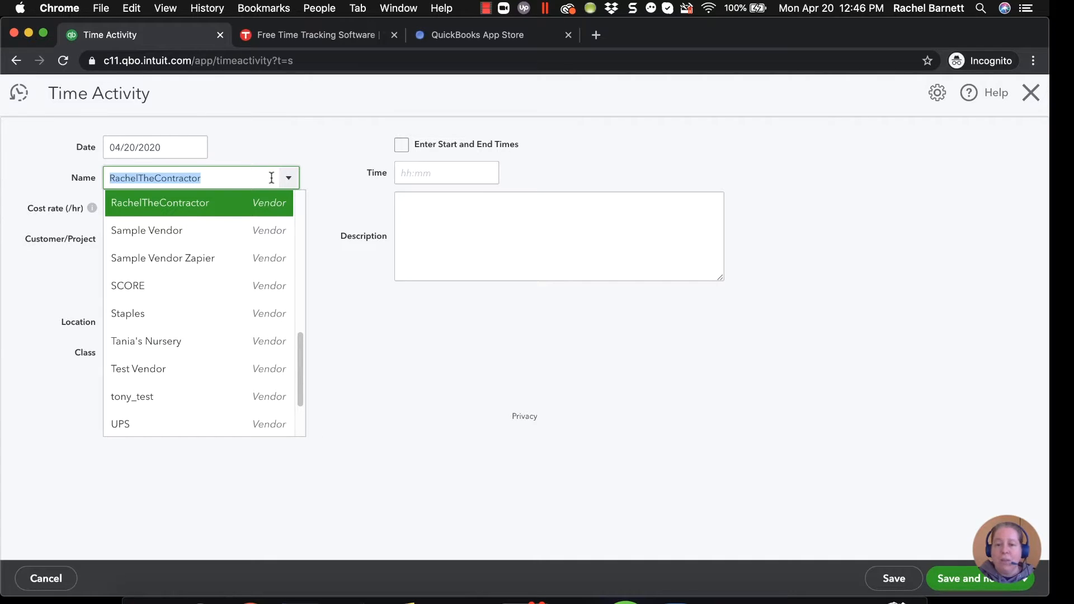
mouse_move(279, 174)
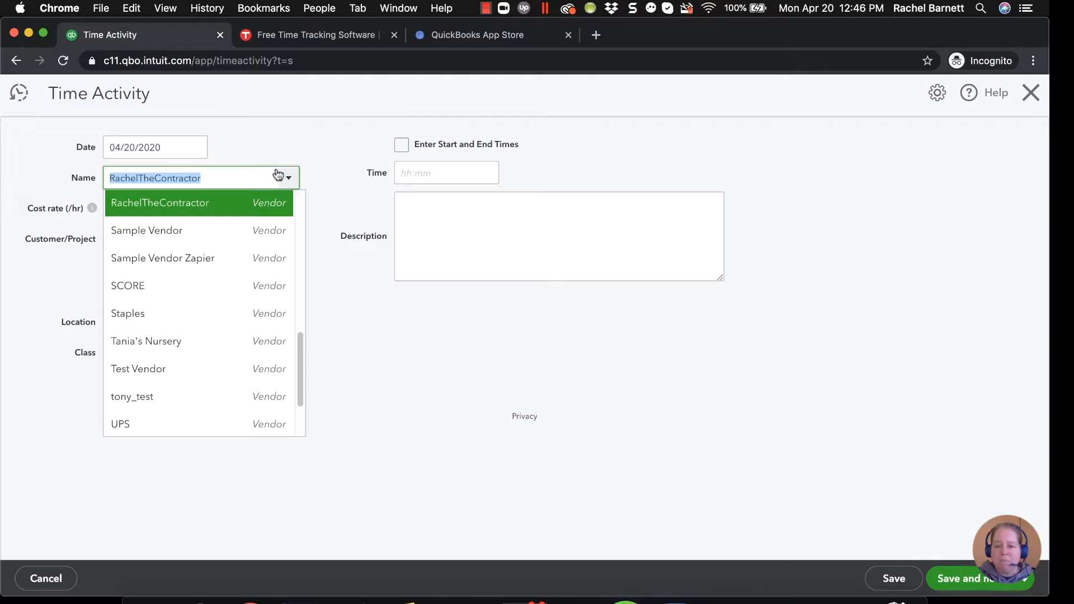
click(161, 203)
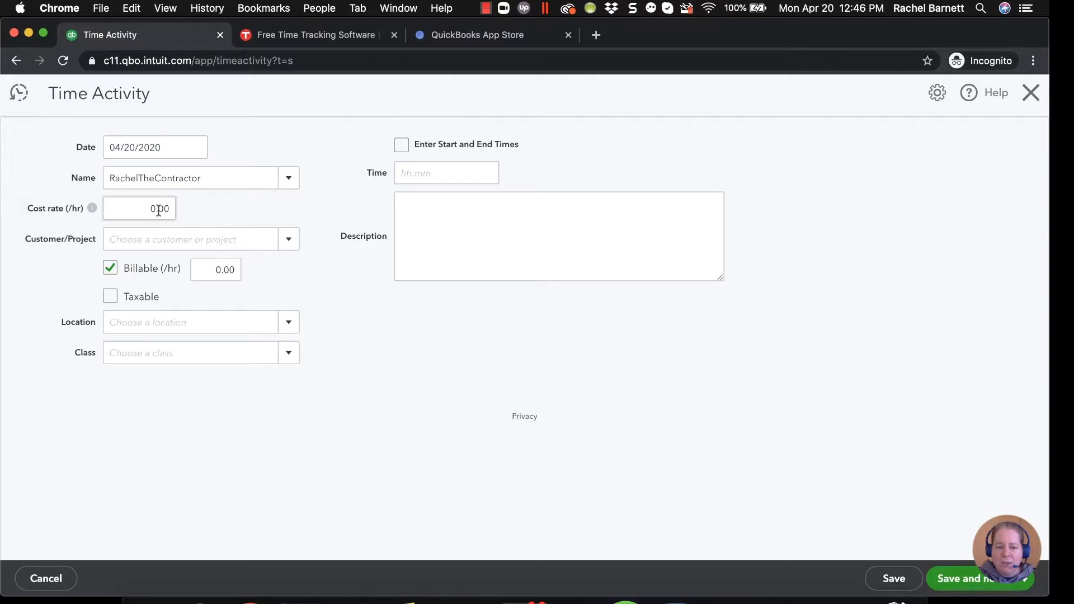
click(140, 209)
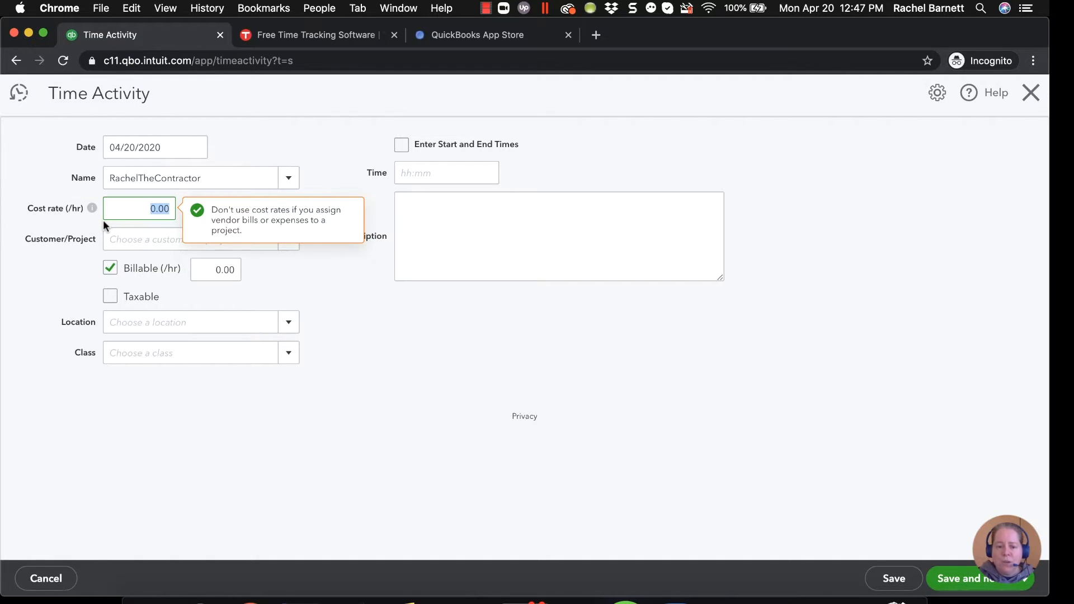
text(10)
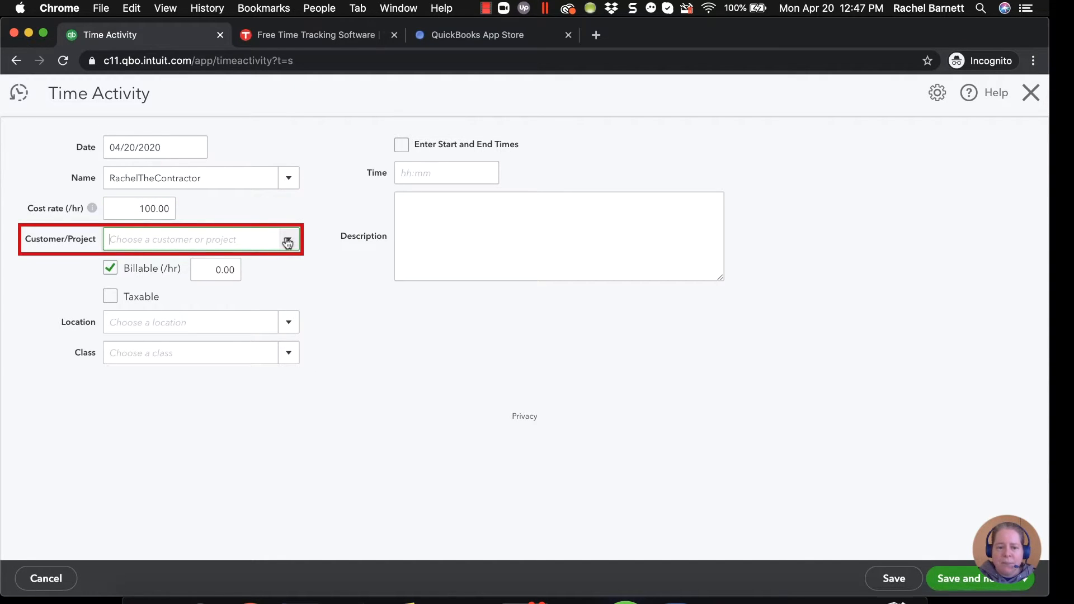
Bill the entry to Customer A at 200.00/hr, not taxable, for 1:00 hour.
text(Customer A)
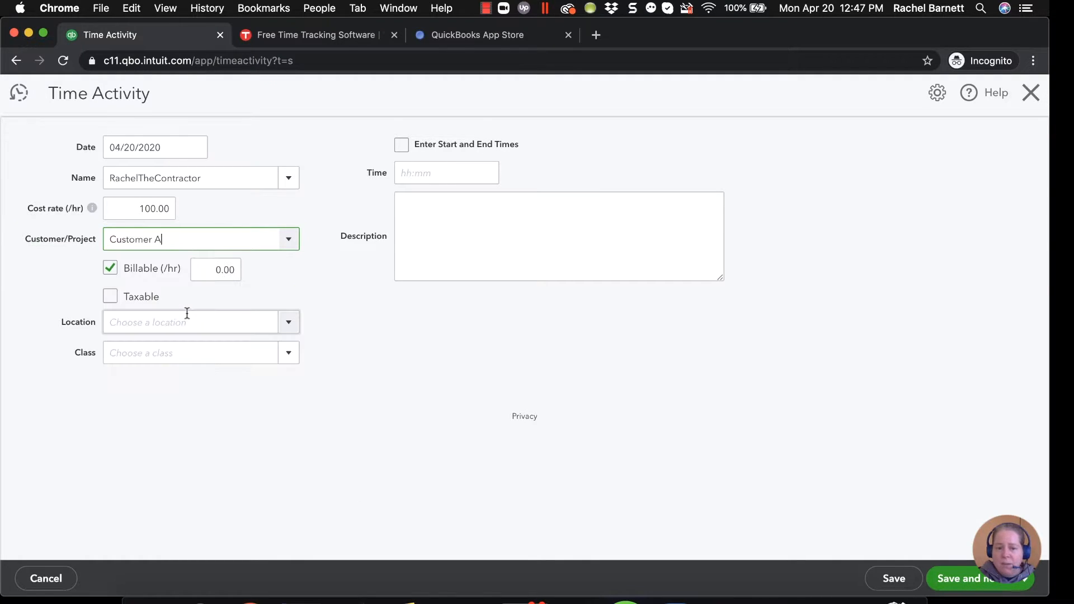
click(215, 269)
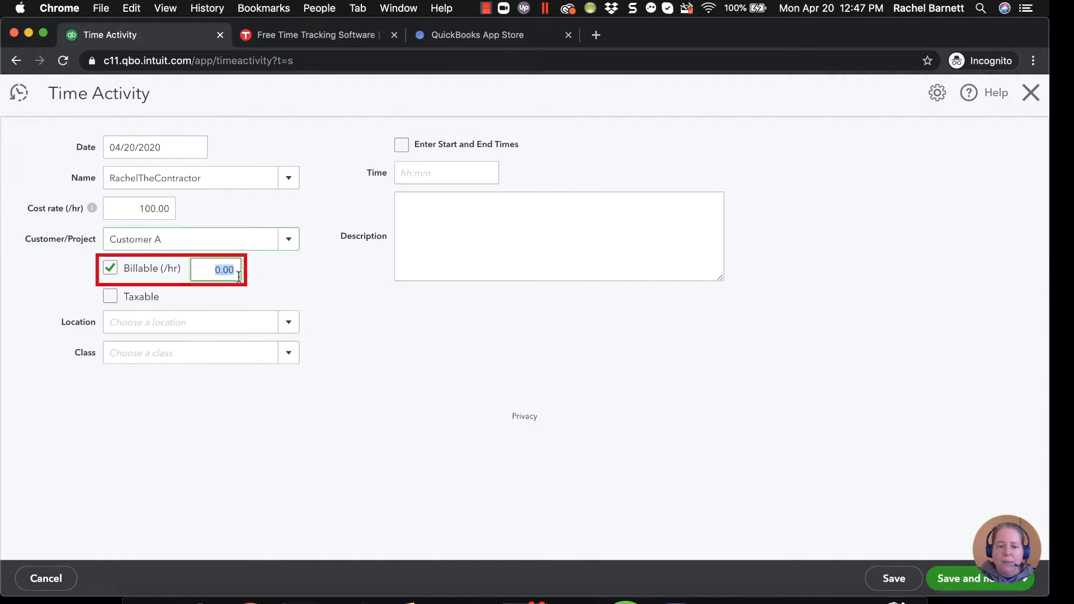
text(200.00)
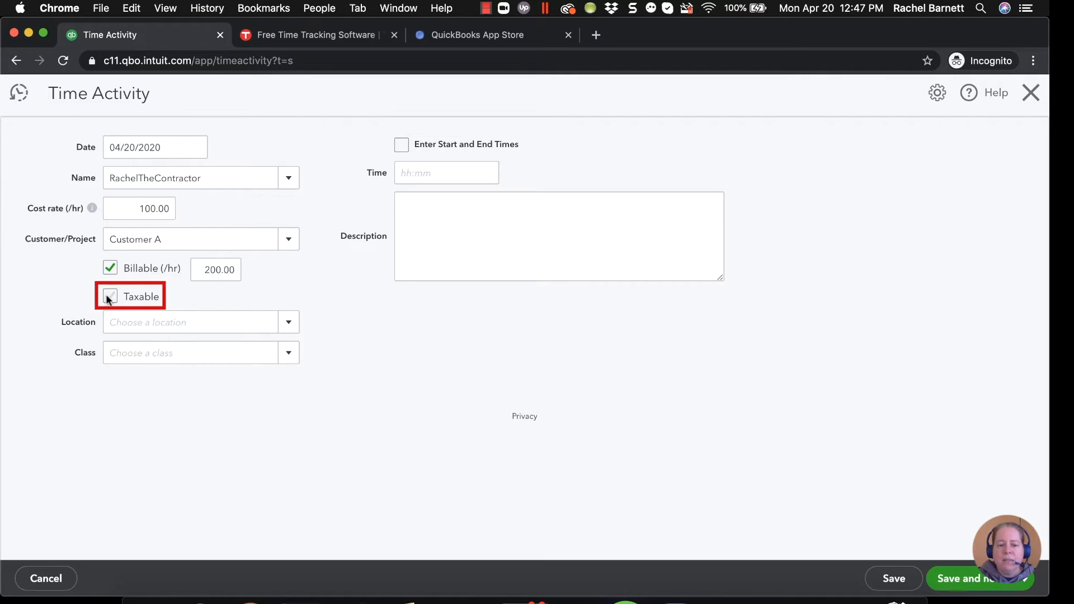
click(109, 297)
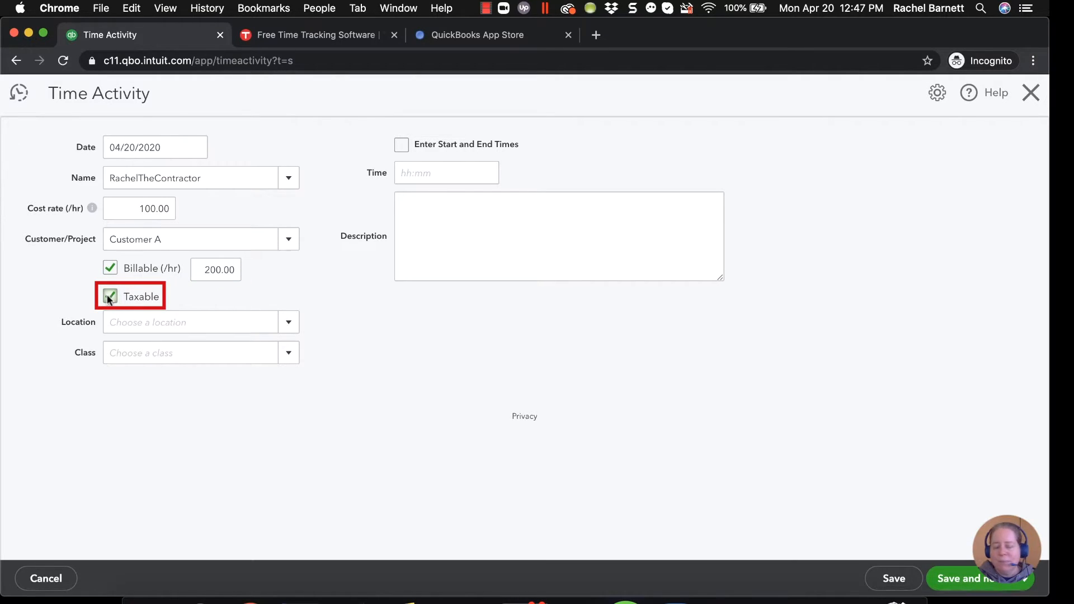
click(110, 296)
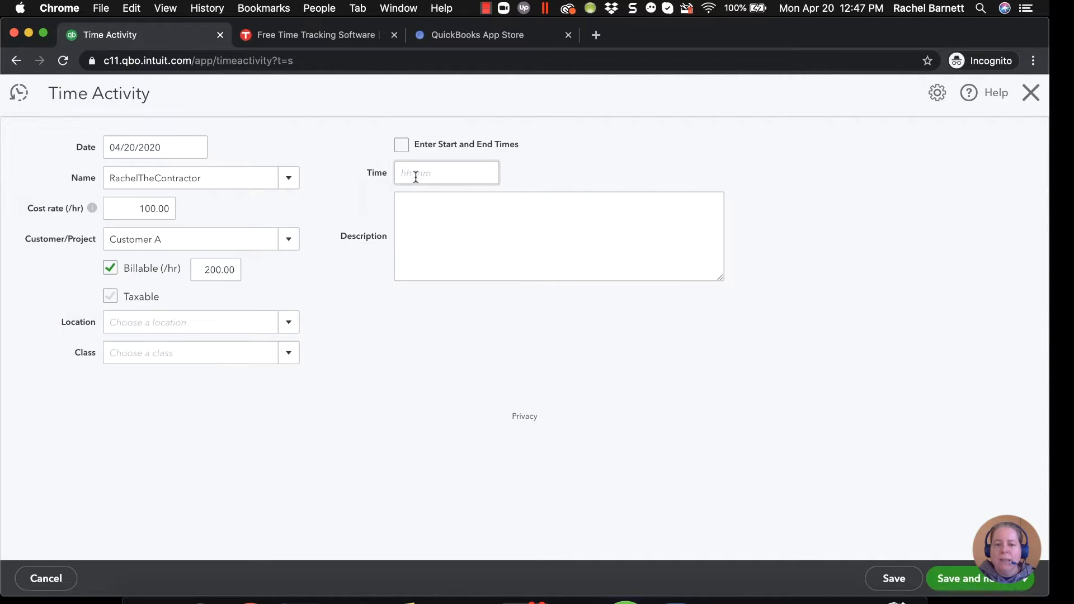
text(1:00)
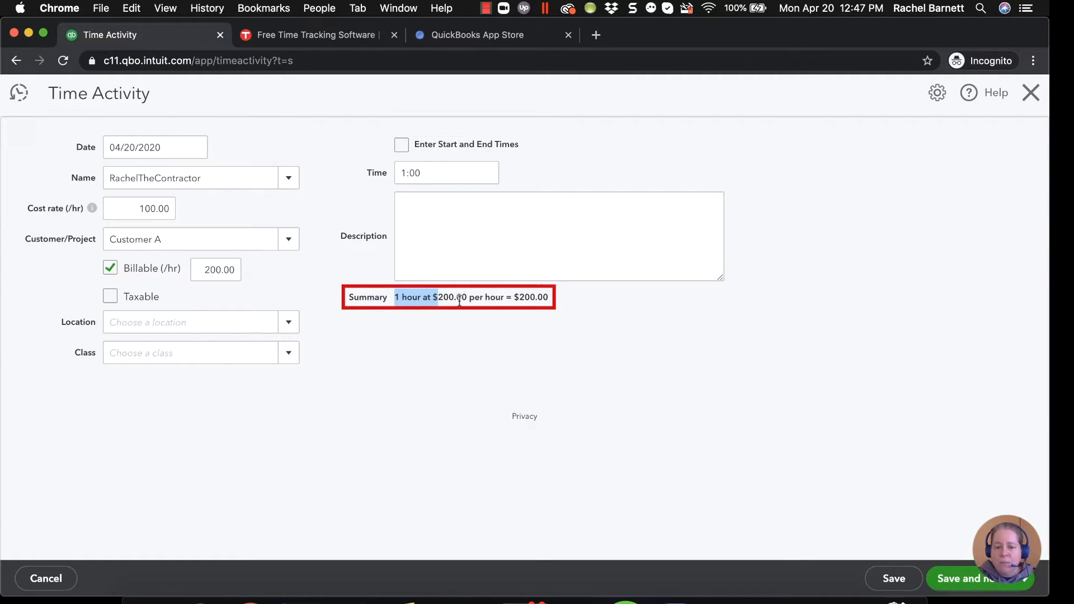
click(215, 270)
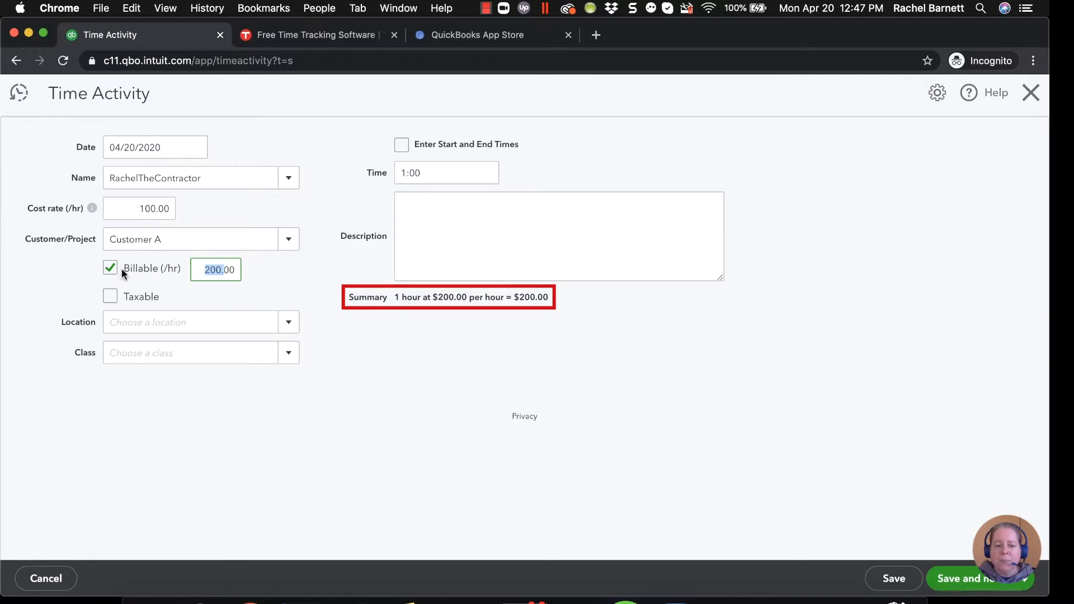
Add the 'Notes about work' description and save and close the time entry.
click(541, 236)
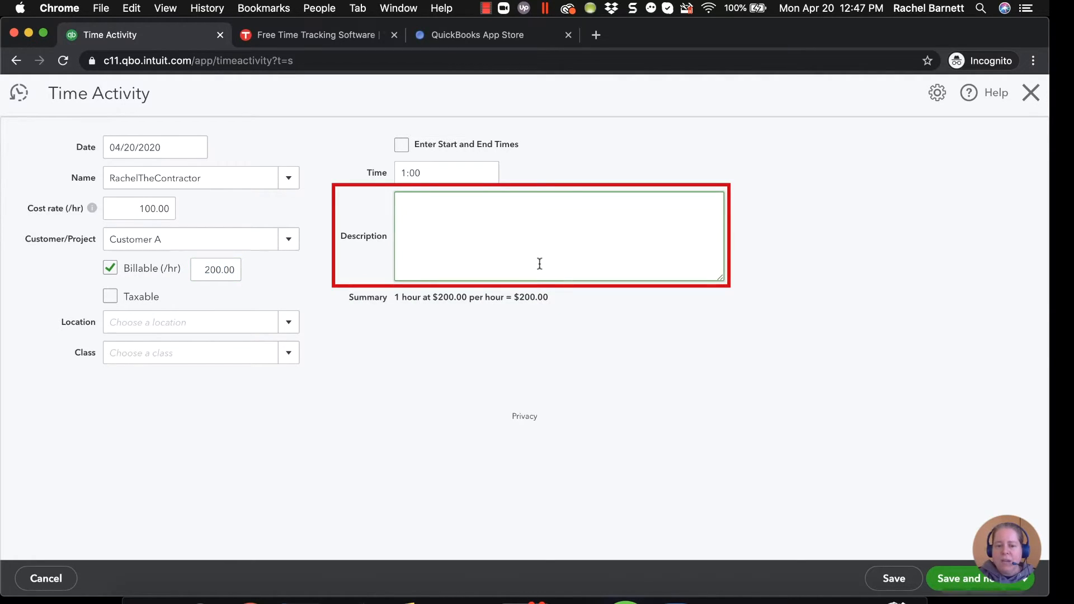
text(Notes about work done on 4/20 g)
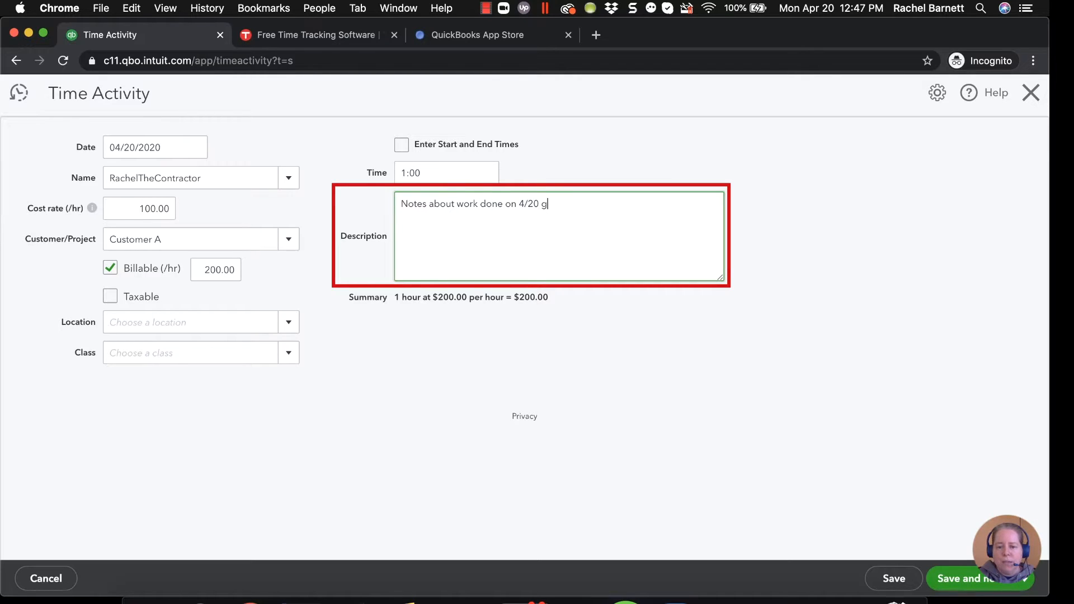
text(o here.)
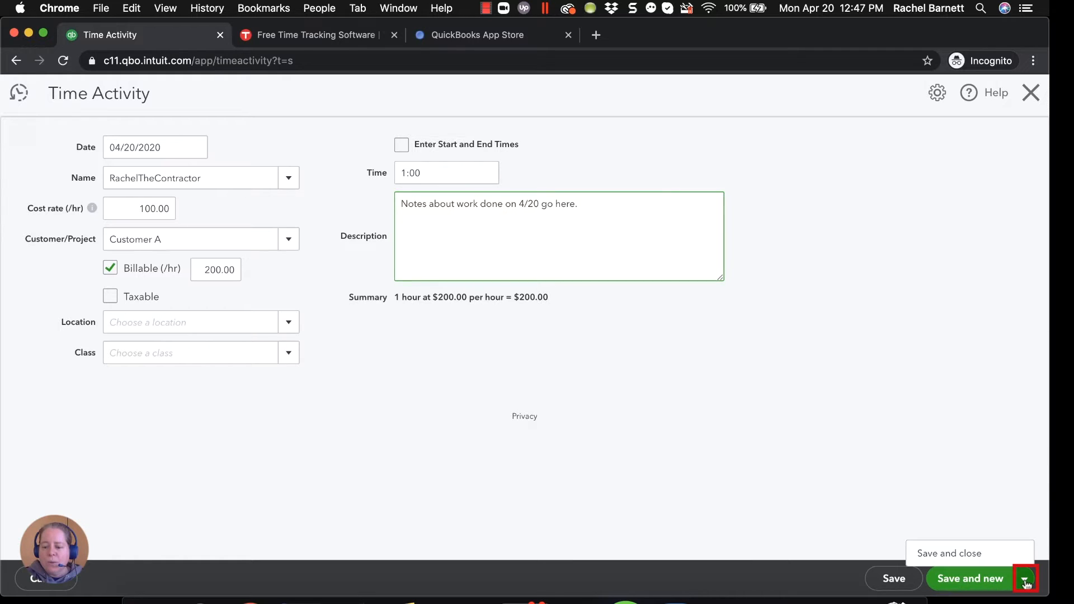
click(1027, 579)
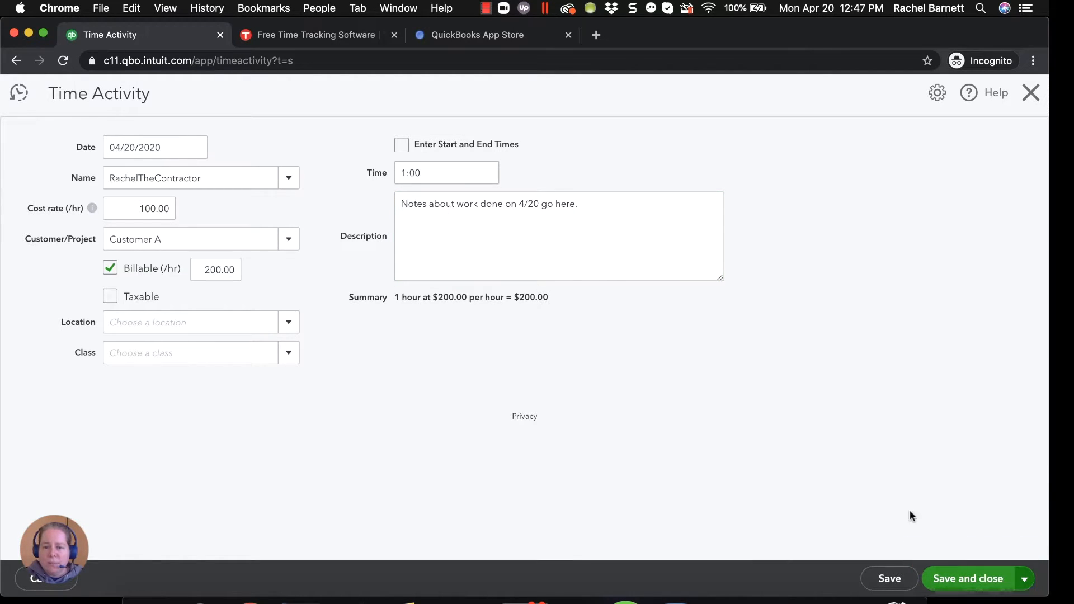
click(969, 579)
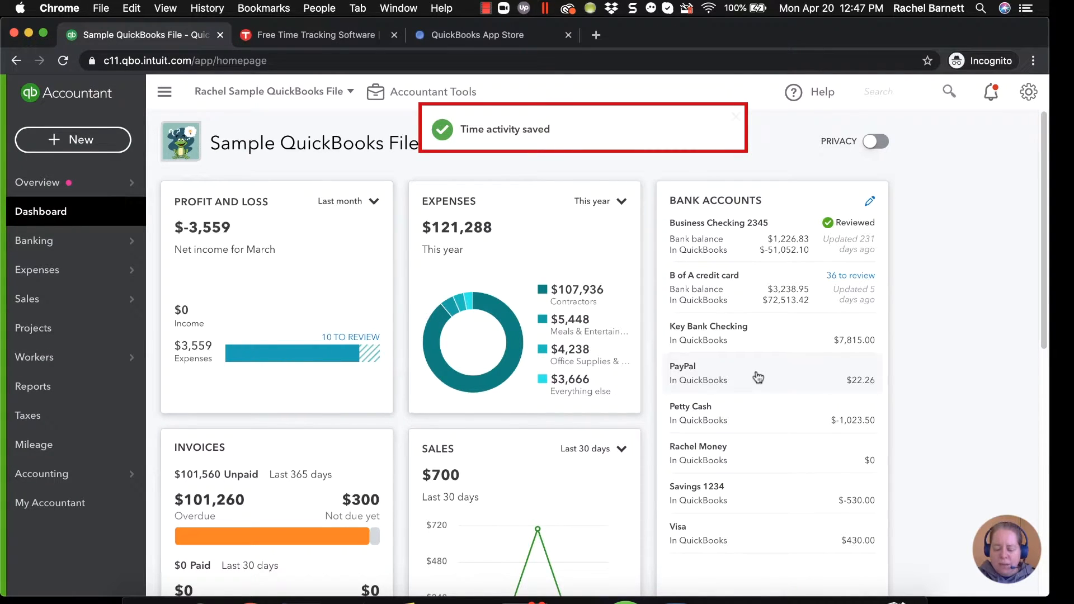
Start new invoice #852 from the + New menu's Customers section.
click(736, 116)
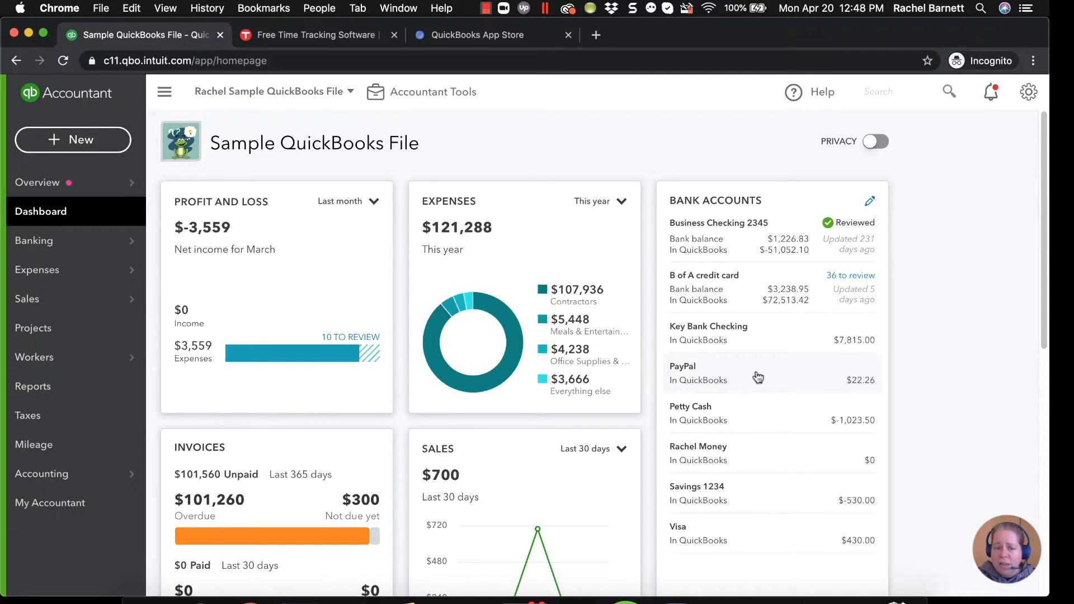
mouse_move(605, 250)
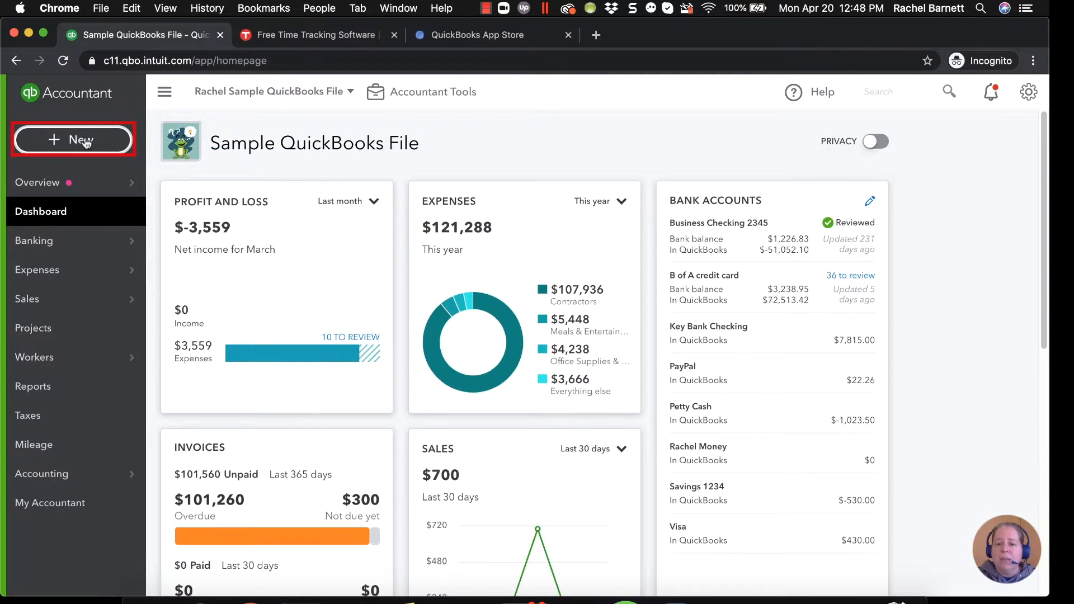
click(72, 140)
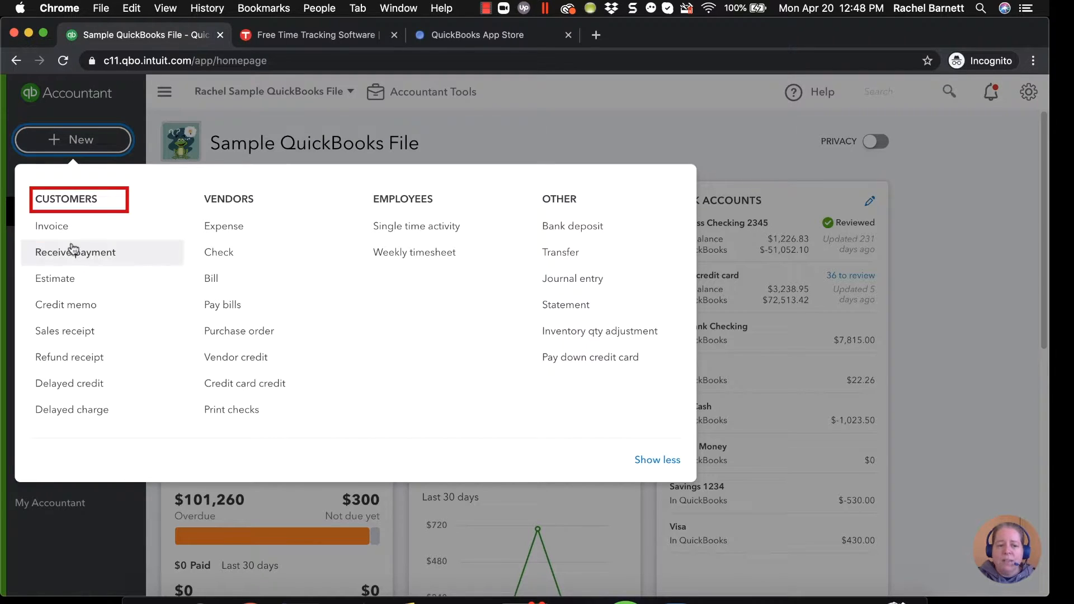
click(51, 226)
text(customer)
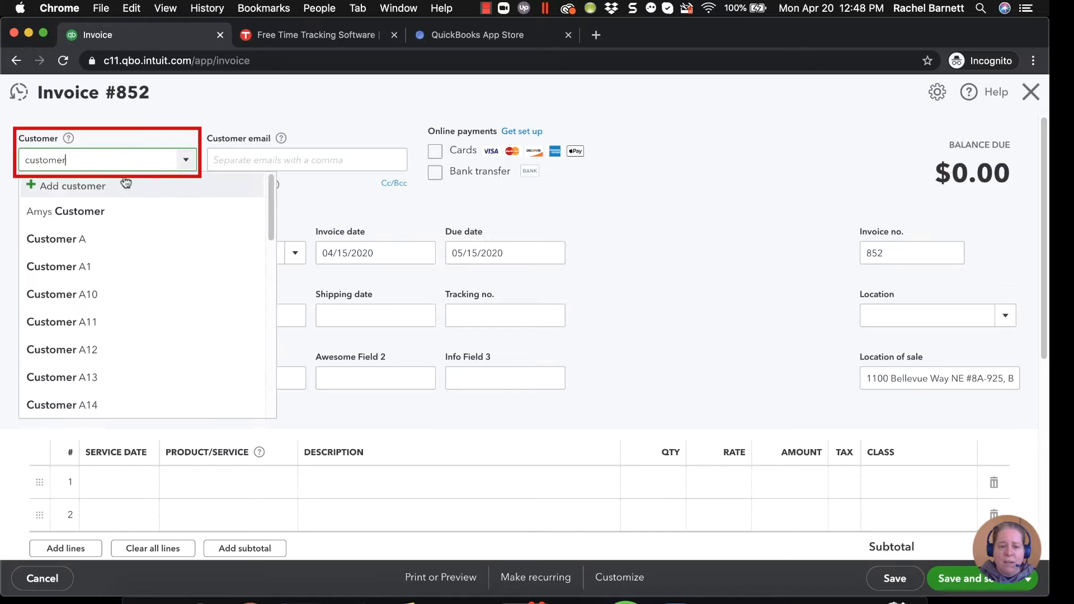
Select Customer A and add the Apr 20 billable time card to invoice 852.
click(56, 239)
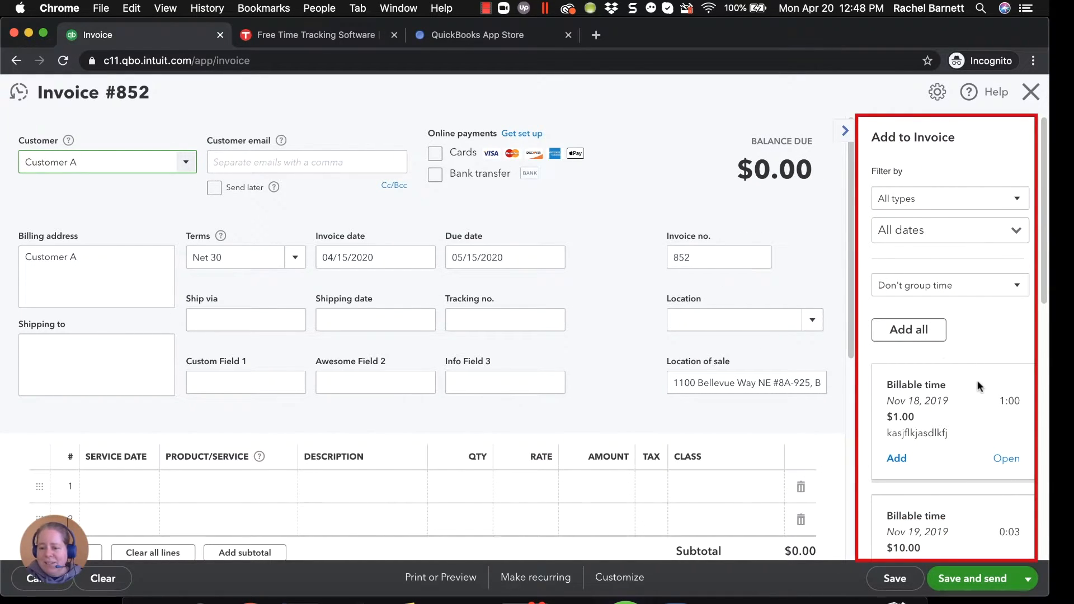
scroll(down, 3)
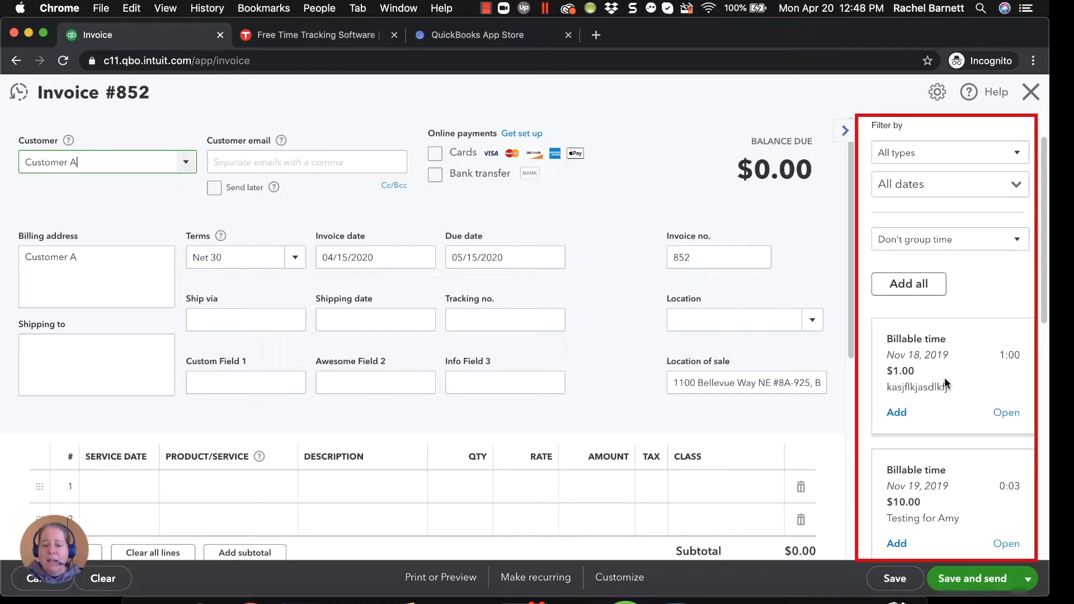
scroll(down, 3)
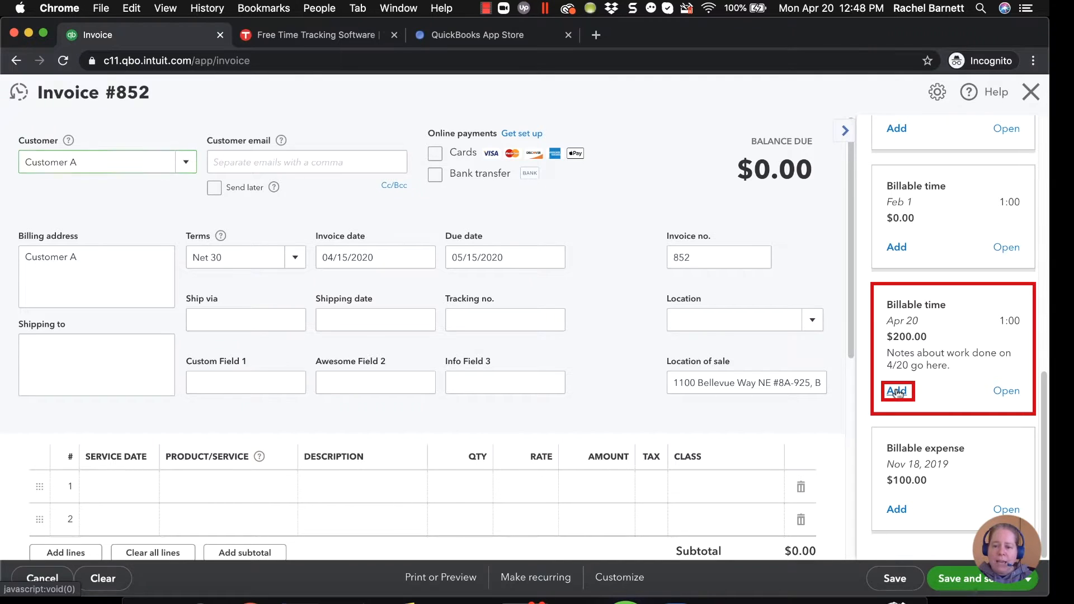
click(896, 391)
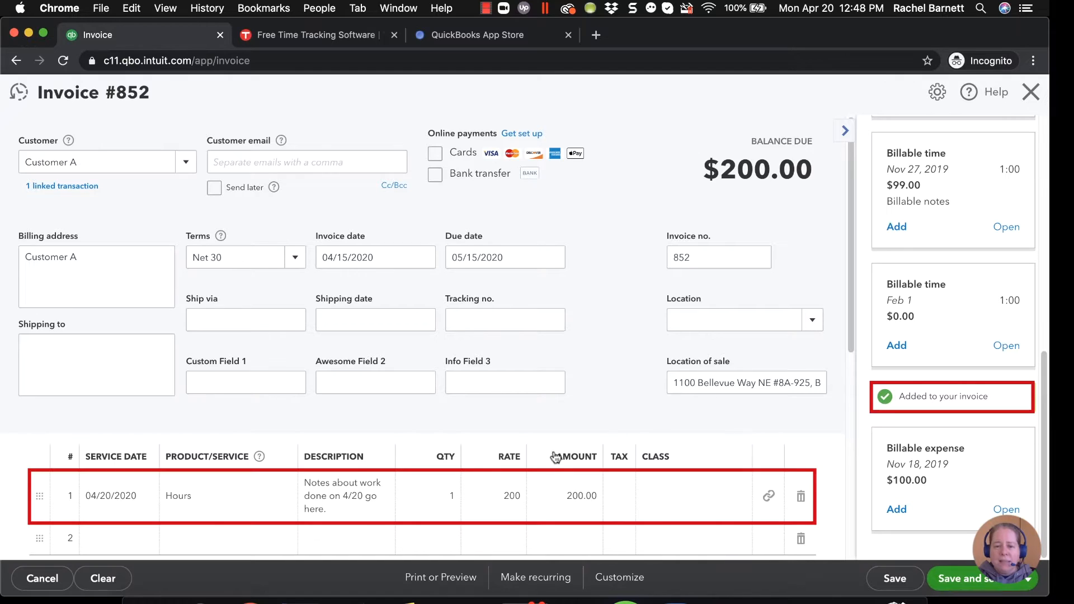
Amend the invoice's time-line description so it ends with 'Modified.'.
click(345, 496)
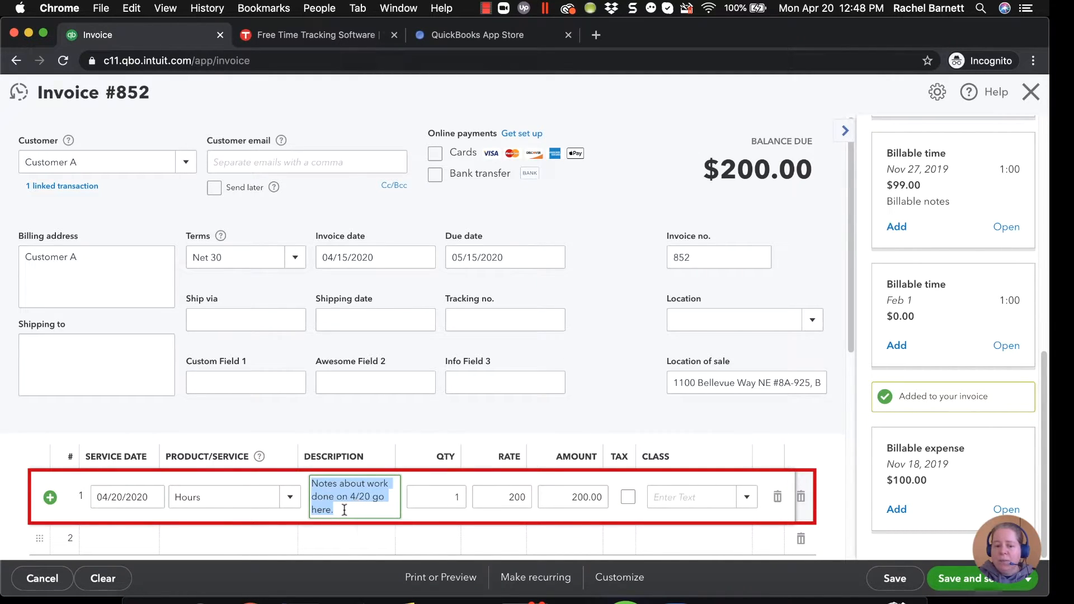
text(lskdjfalsdkjf)
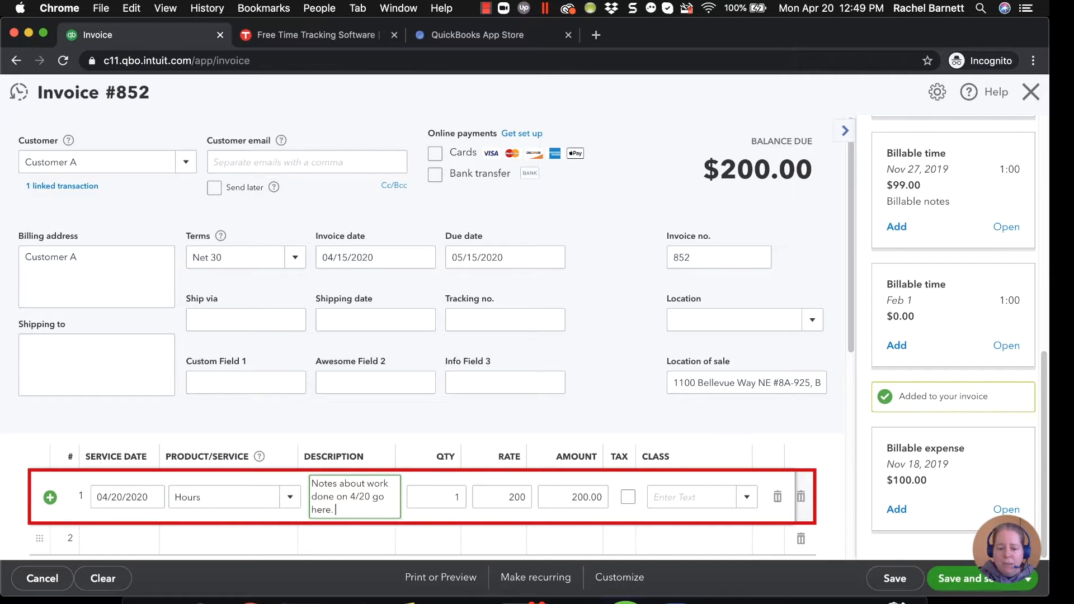
text(Modified.)
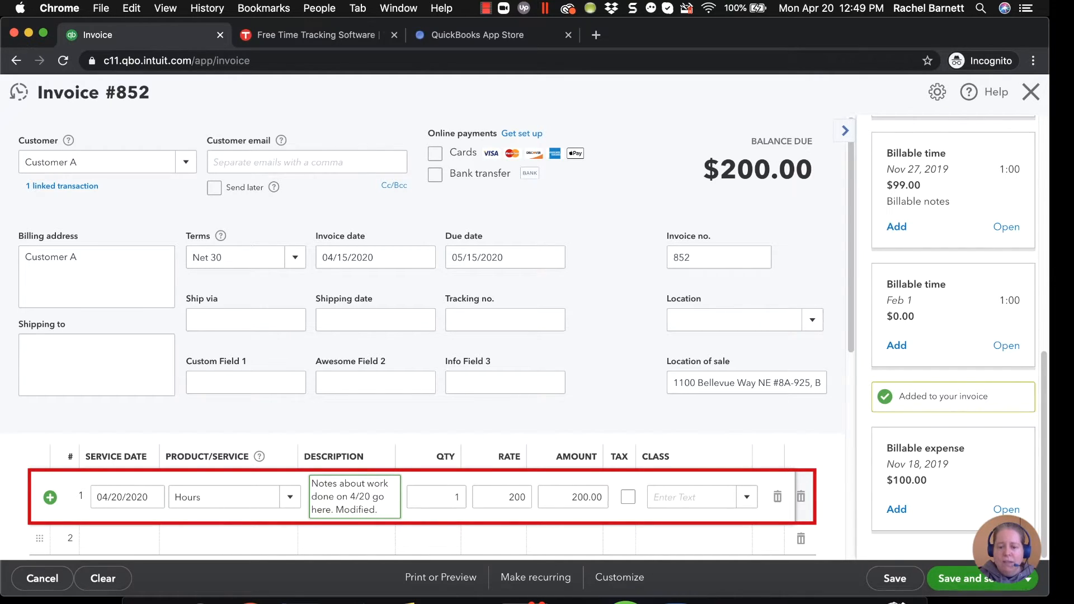
click(436, 497)
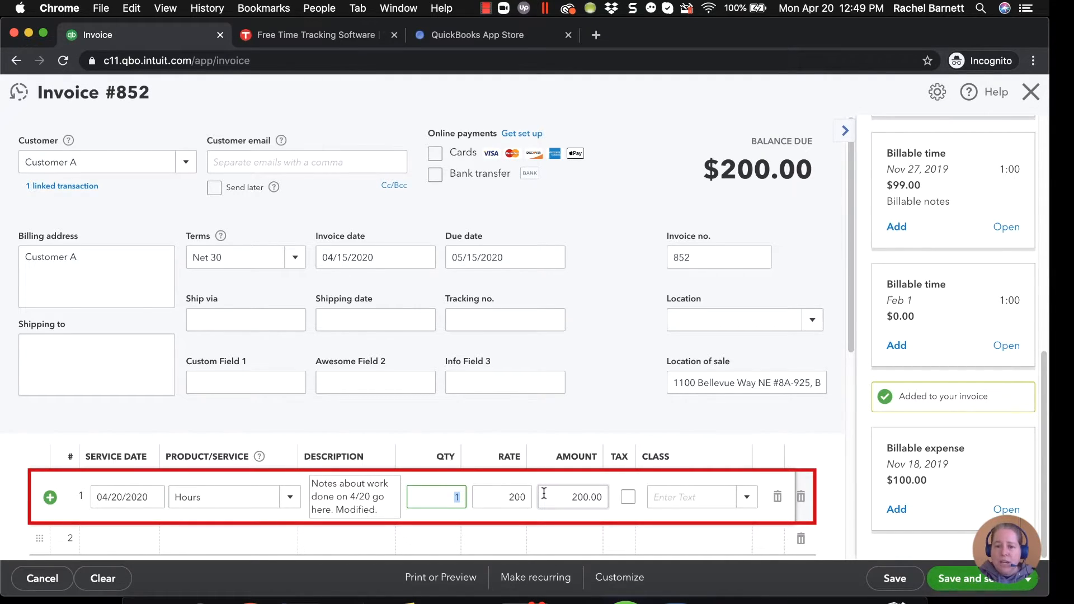
Save and close invoice 852 totalling $200.00.
scroll(down, 3)
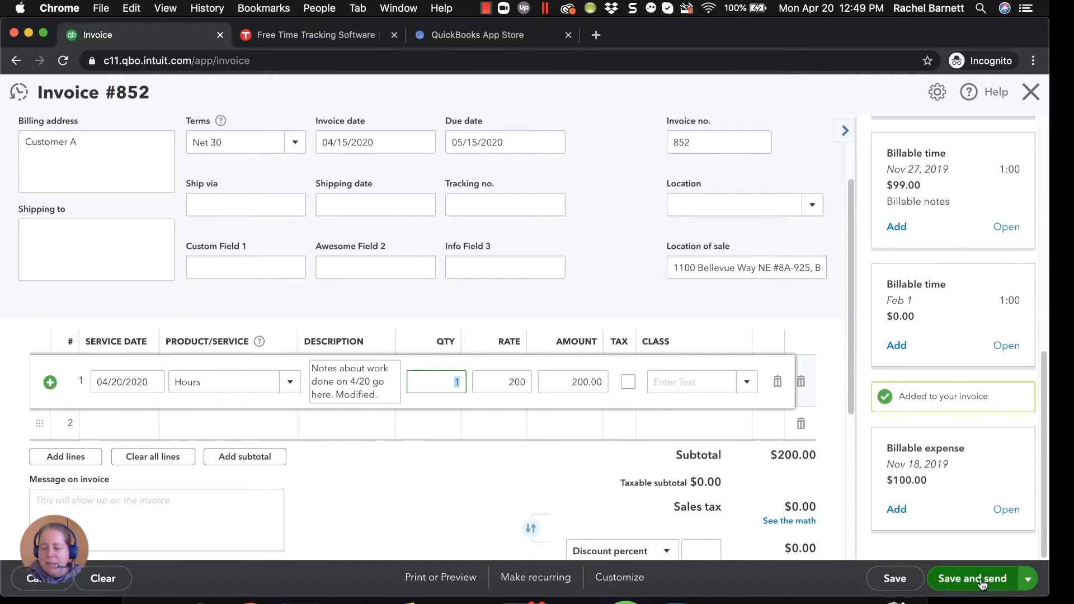
click(1029, 579)
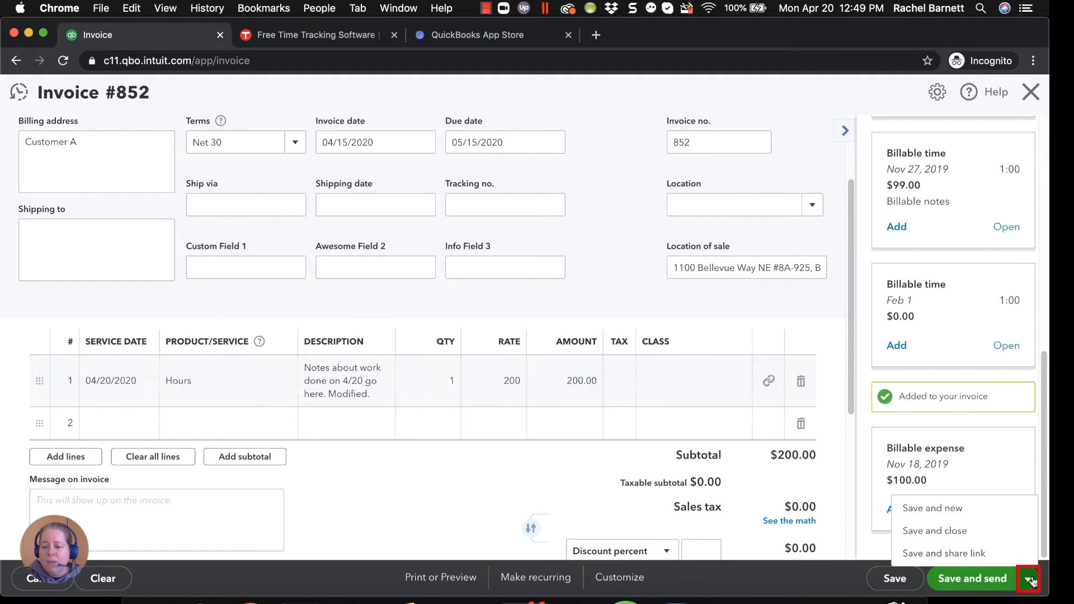
mouse_move(946, 536)
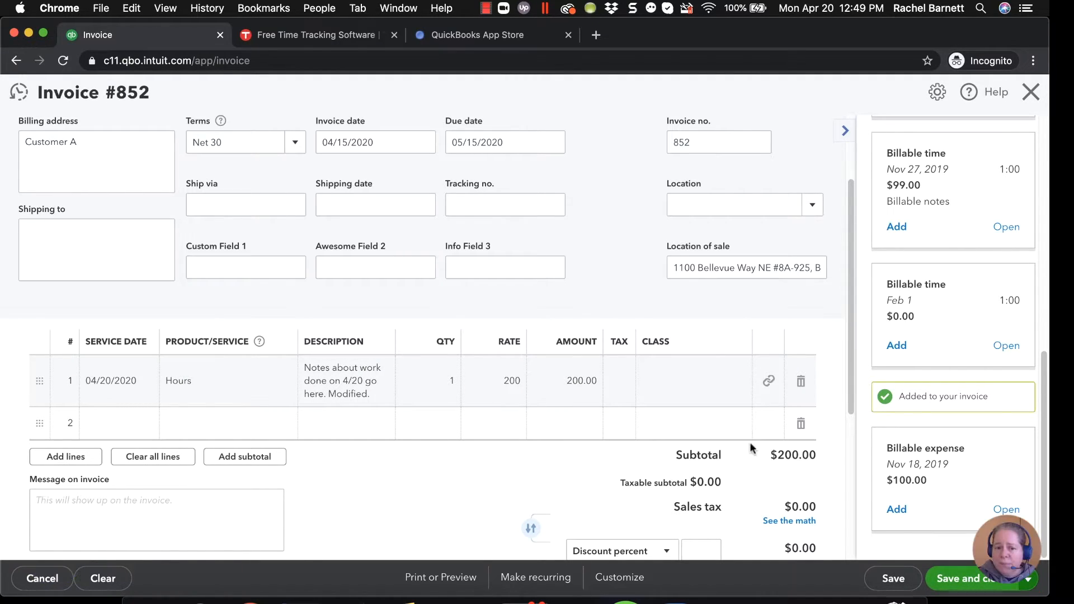
click(979, 594)
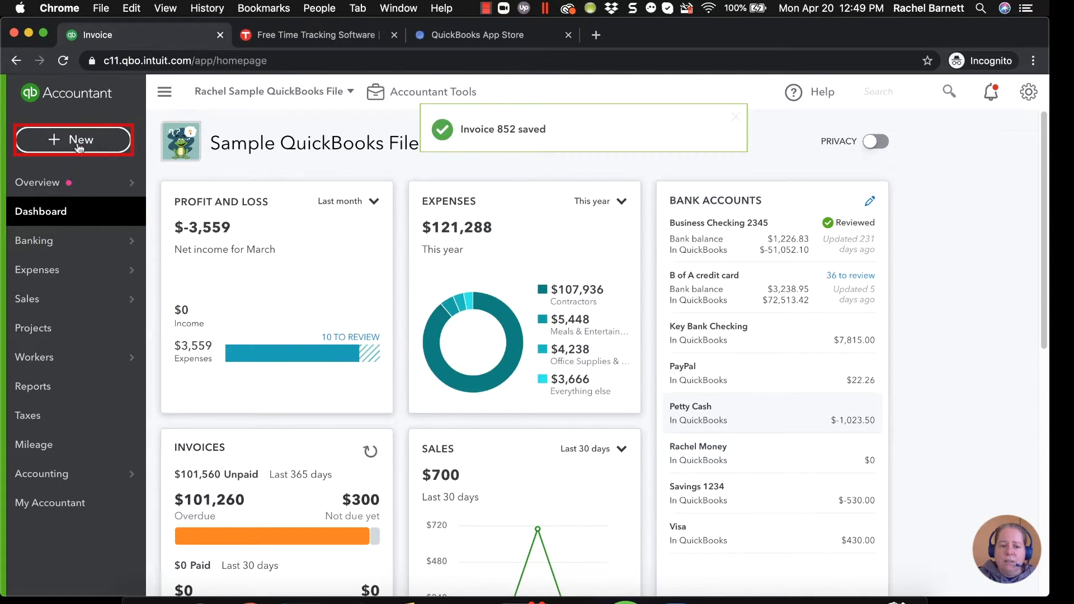
click(73, 139)
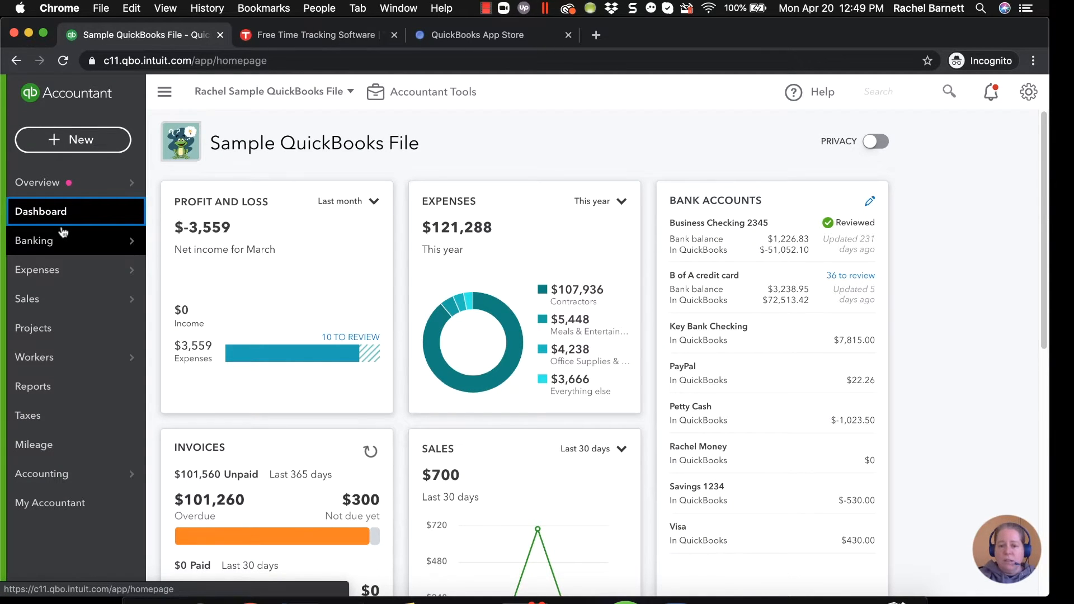
mouse_move(85, 157)
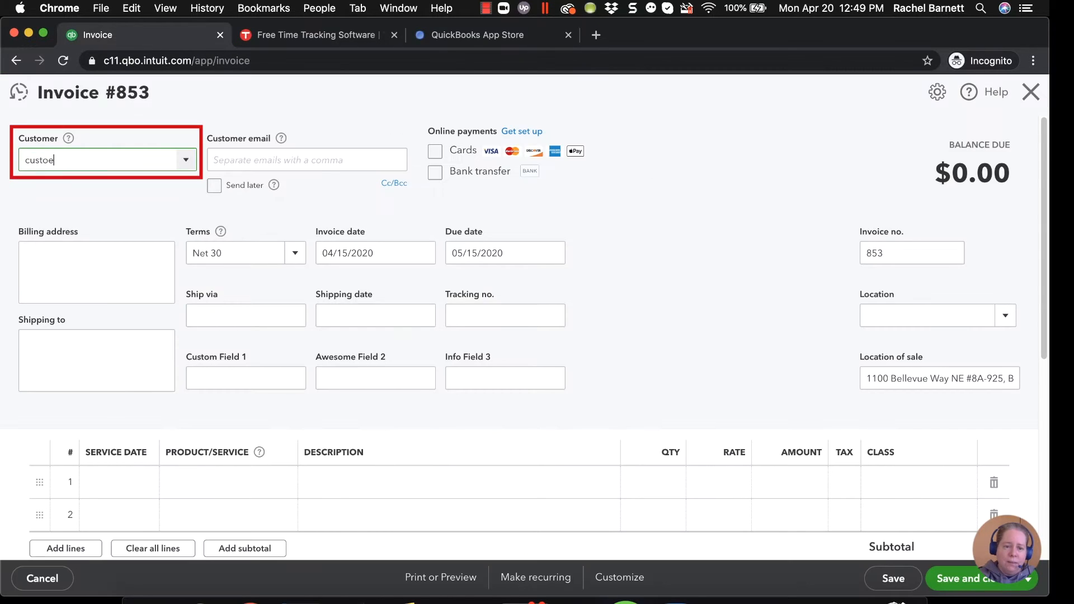
text(Customer A)
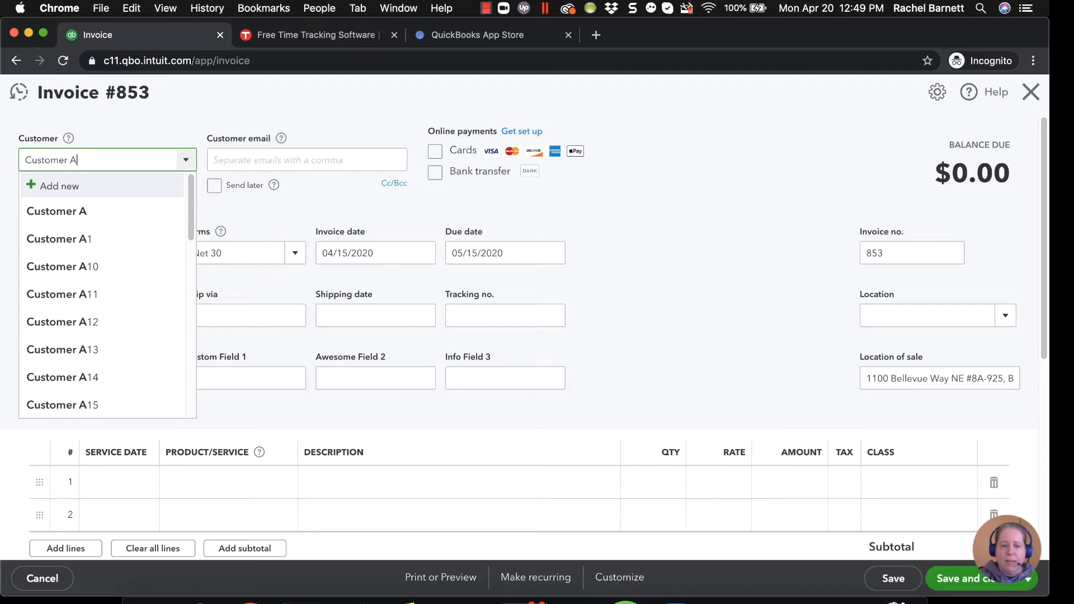
click(57, 212)
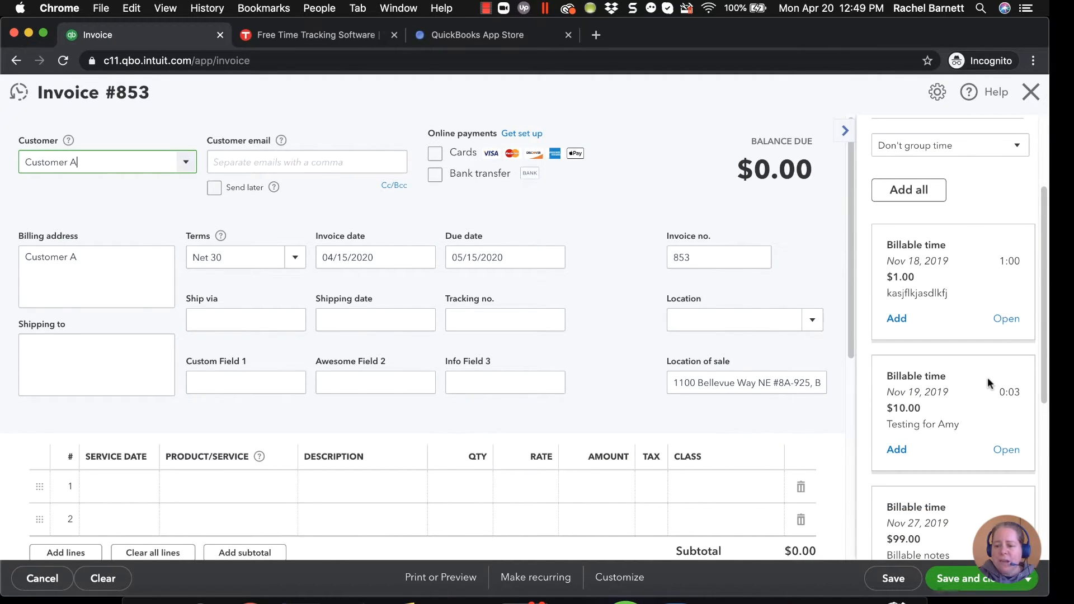
scroll(down, 3)
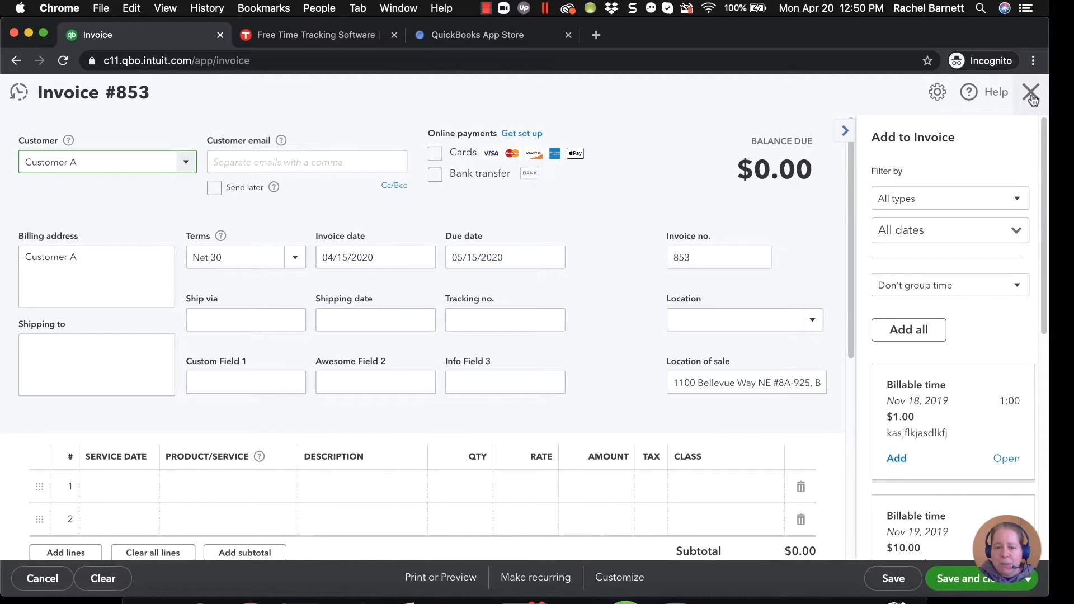
click(1033, 92)
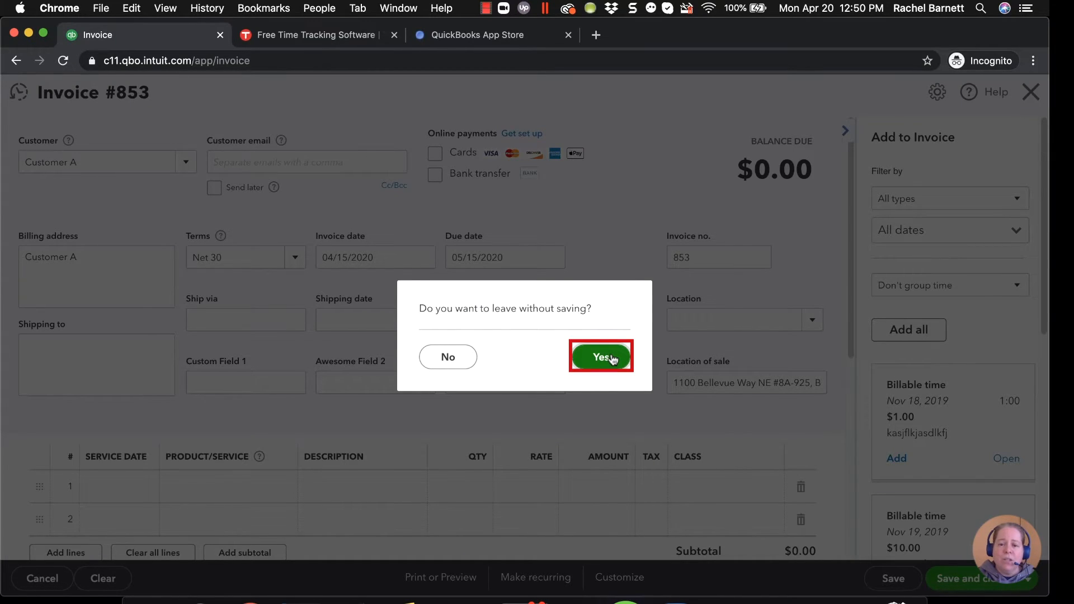
click(601, 357)
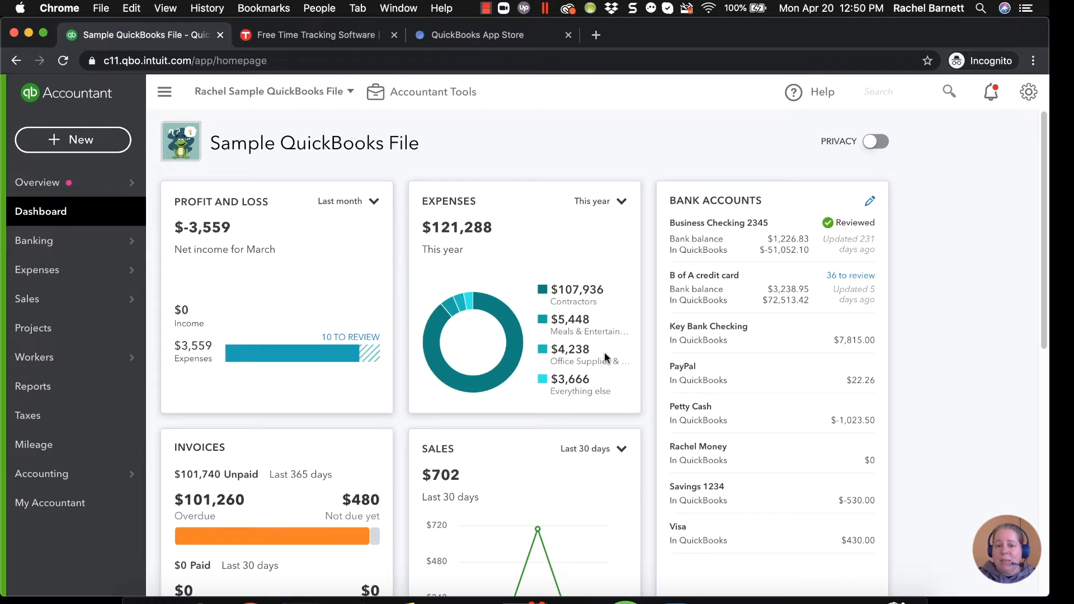
mouse_move(91, 143)
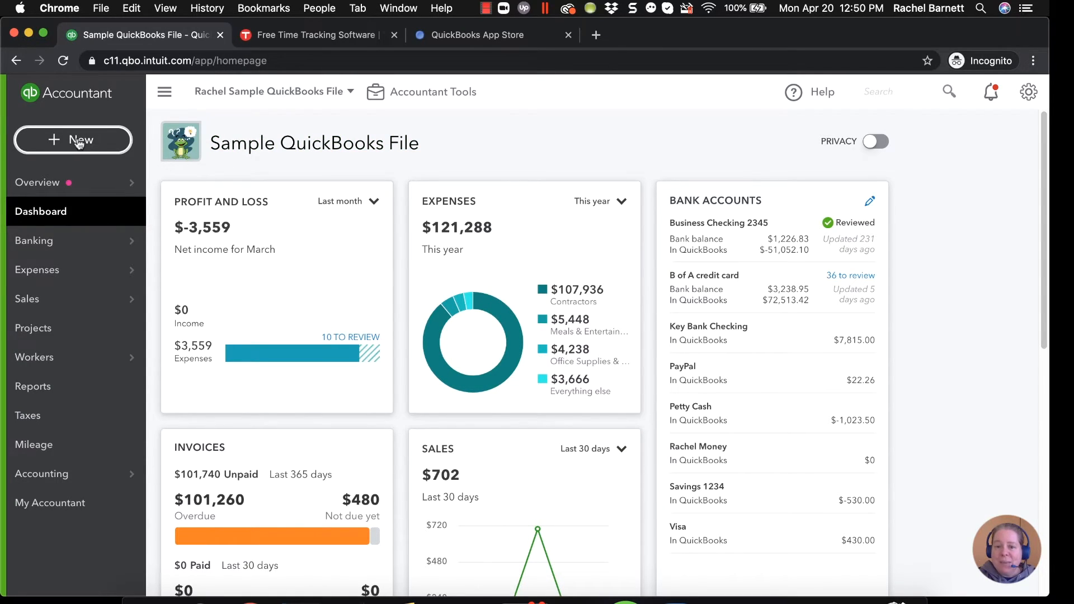
Open a Weekly timesheet for the week of 4/19/2020 to 4/25/2020.
click(73, 140)
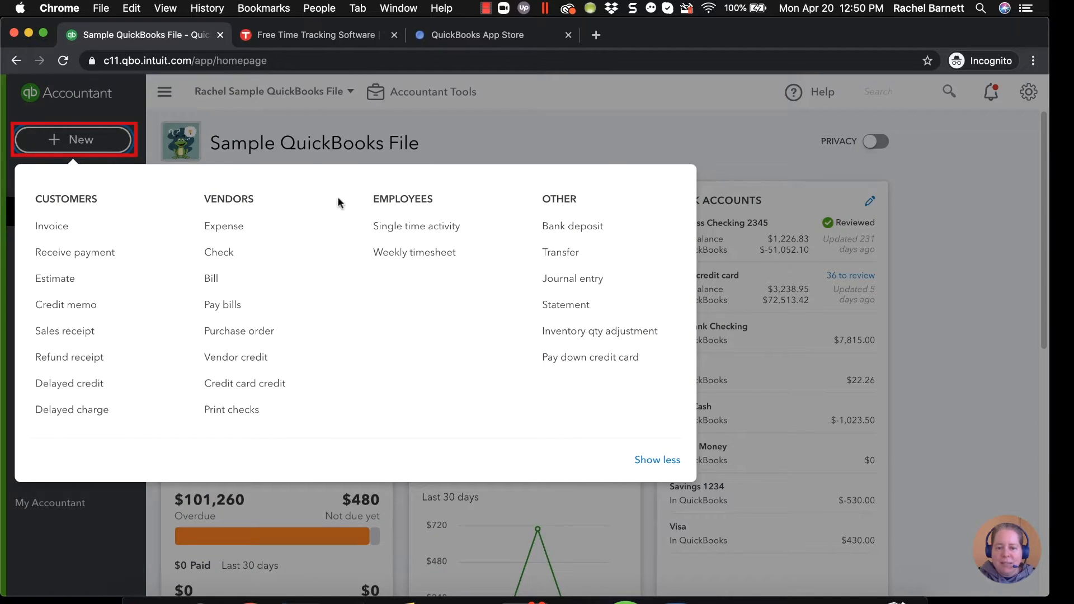
mouse_move(414, 256)
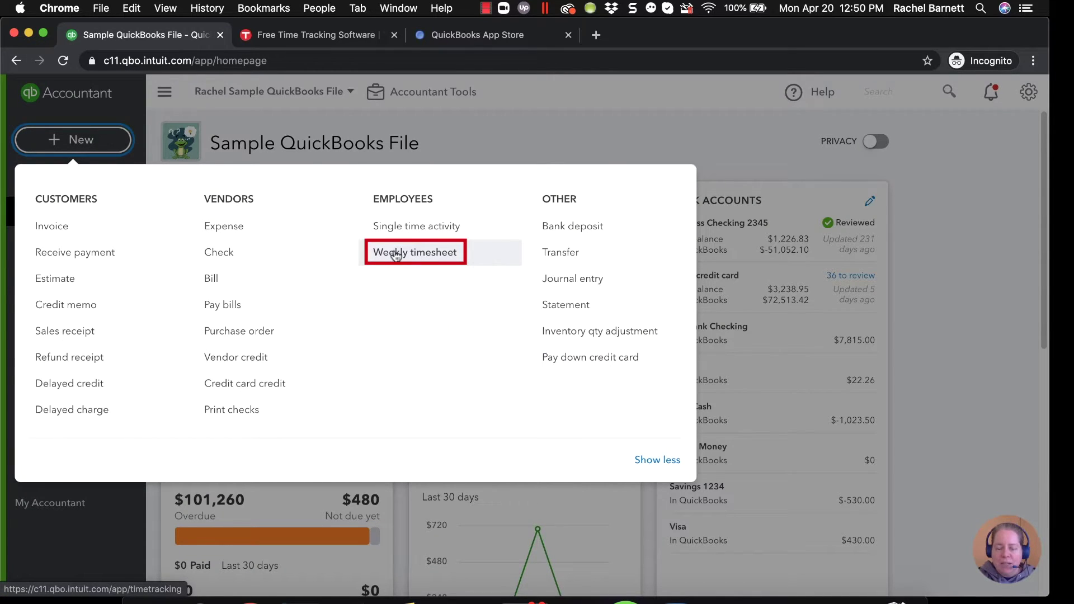
click(414, 252)
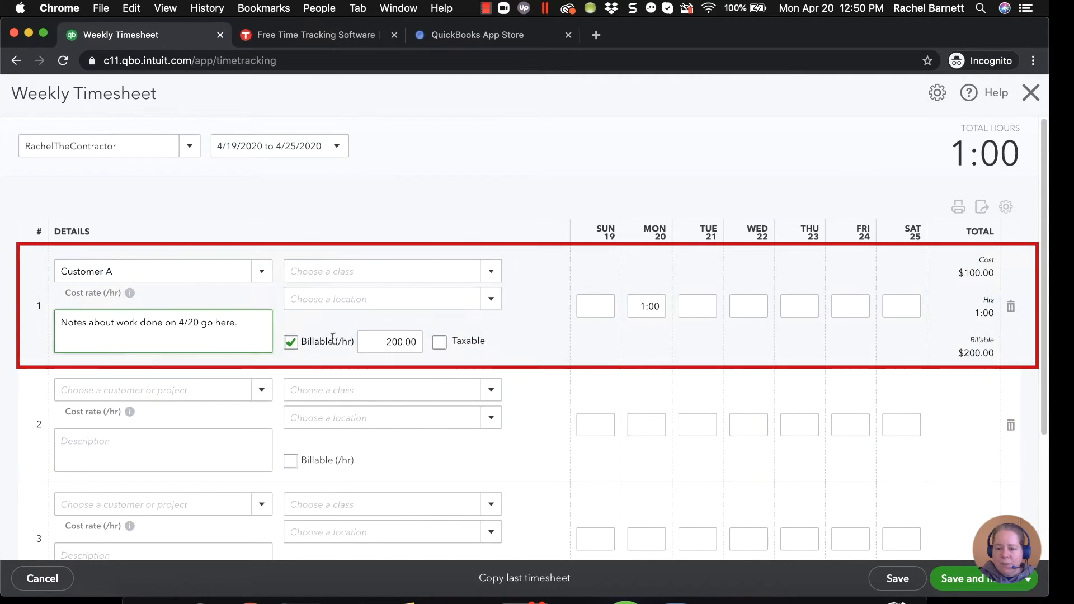
Enter more daily hours for Customer A, describe it as 'Working on remodel project.', and confirm the warning.
click(748, 306)
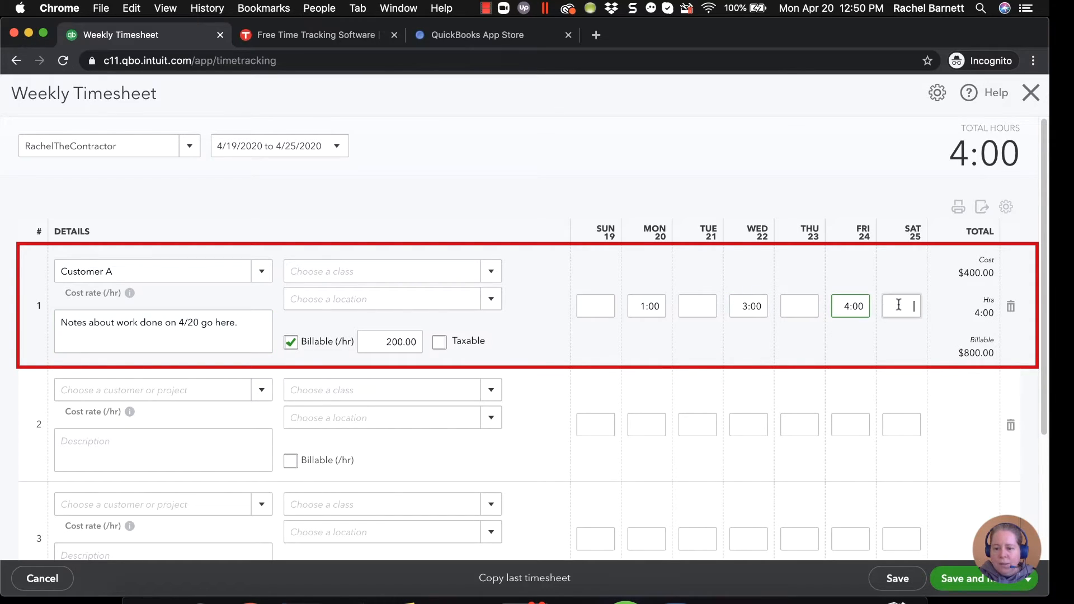
text(5:00)
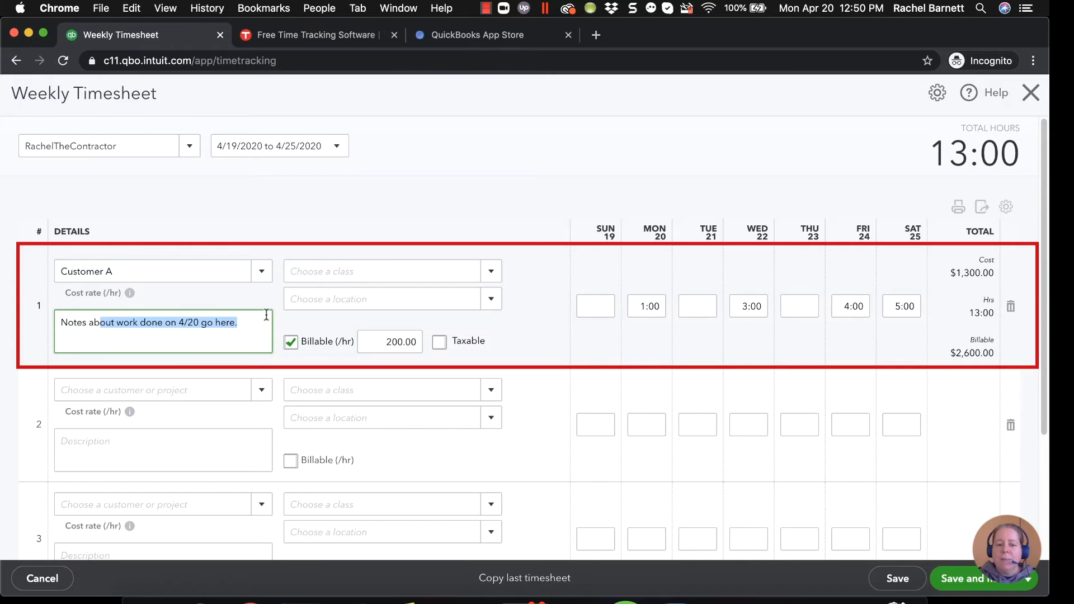
mouse_move(288, 320)
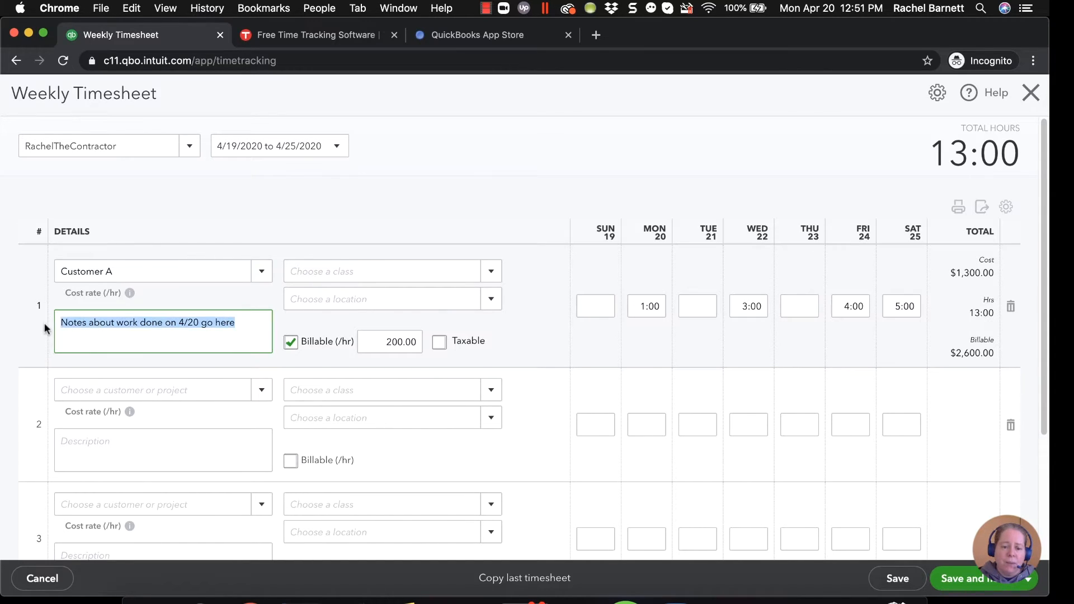
text(Working)
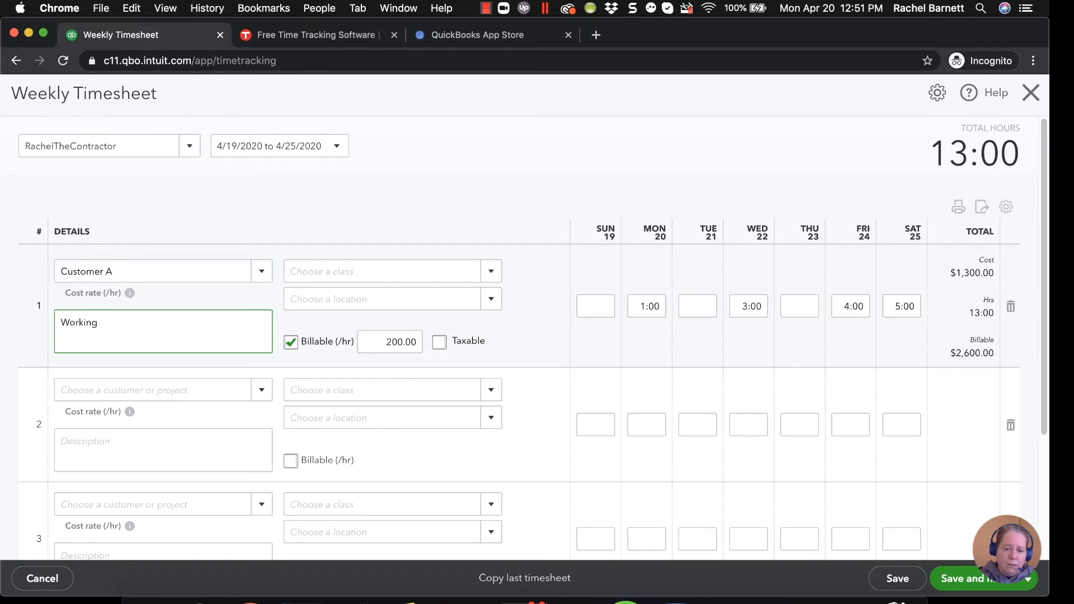
text(on remodel)
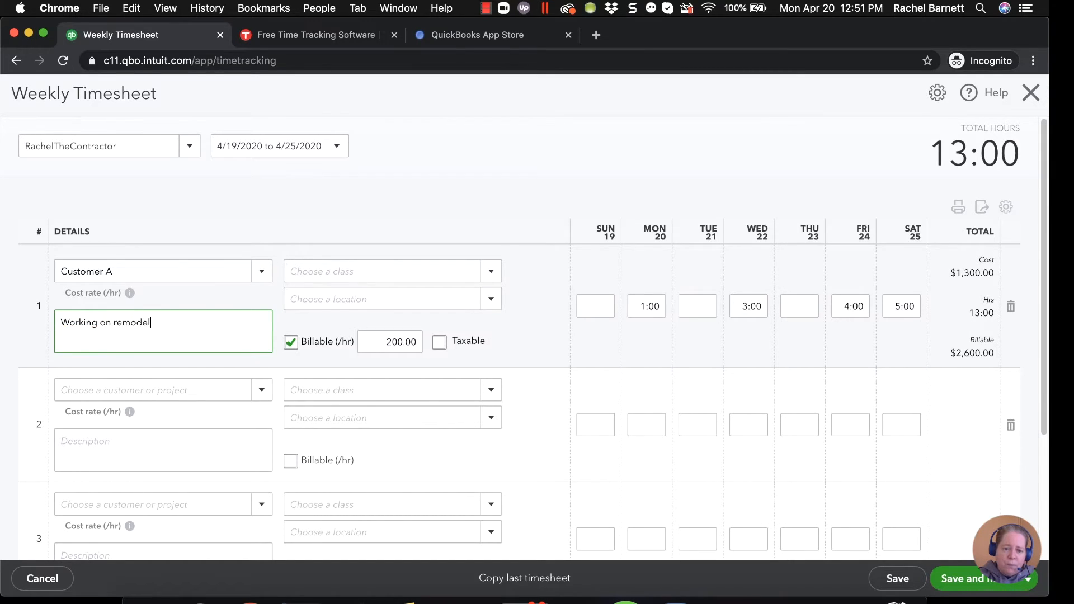
text(project.)
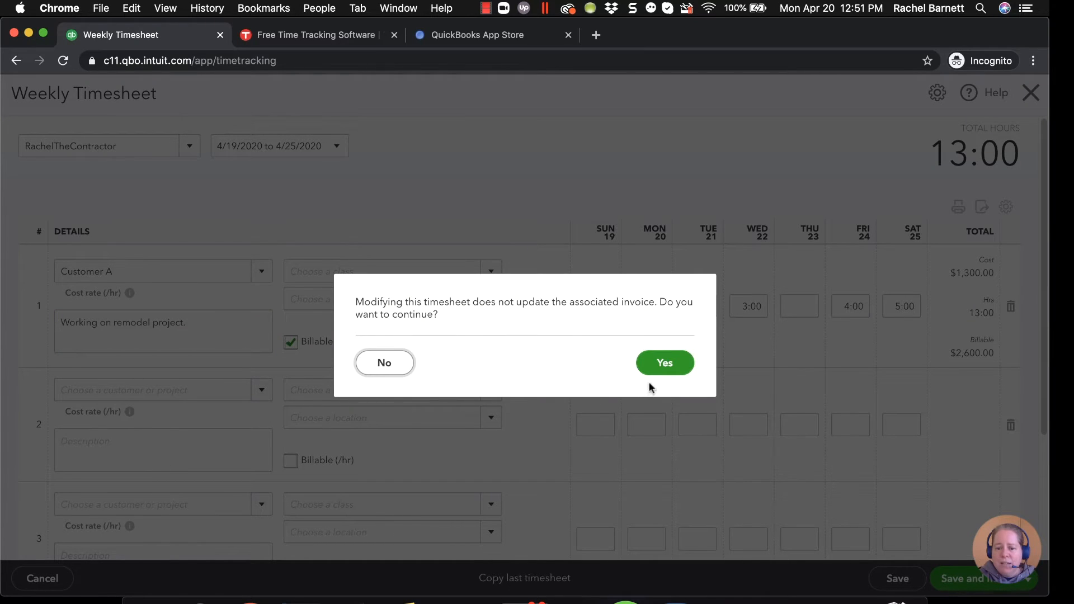
click(665, 363)
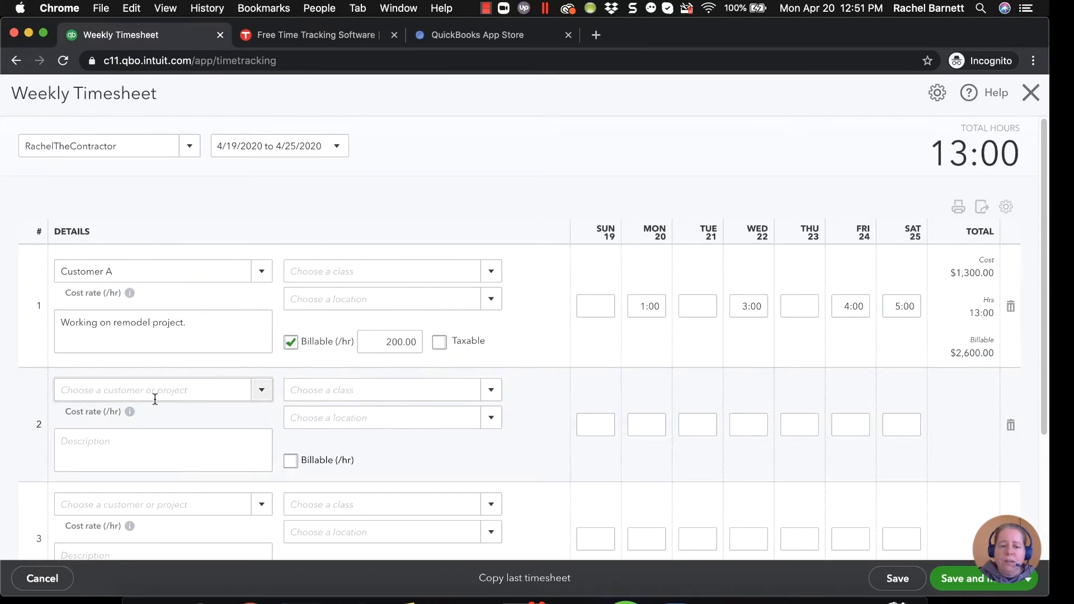
Assign the second timesheet row to Customer A1 with 1:00 hours and a 100.00 hourly rate.
click(157, 391)
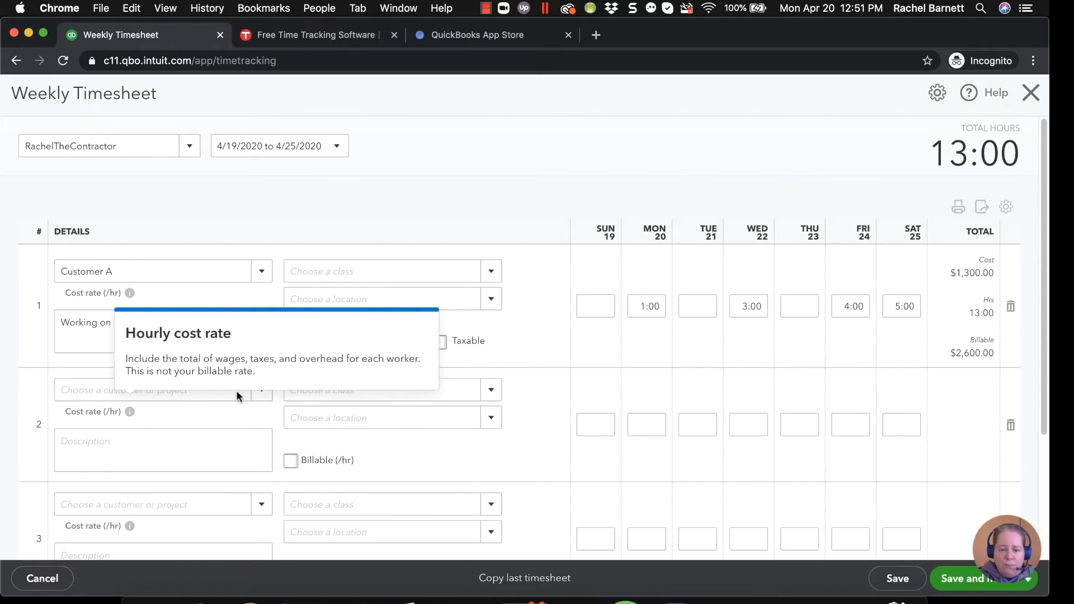
click(157, 390)
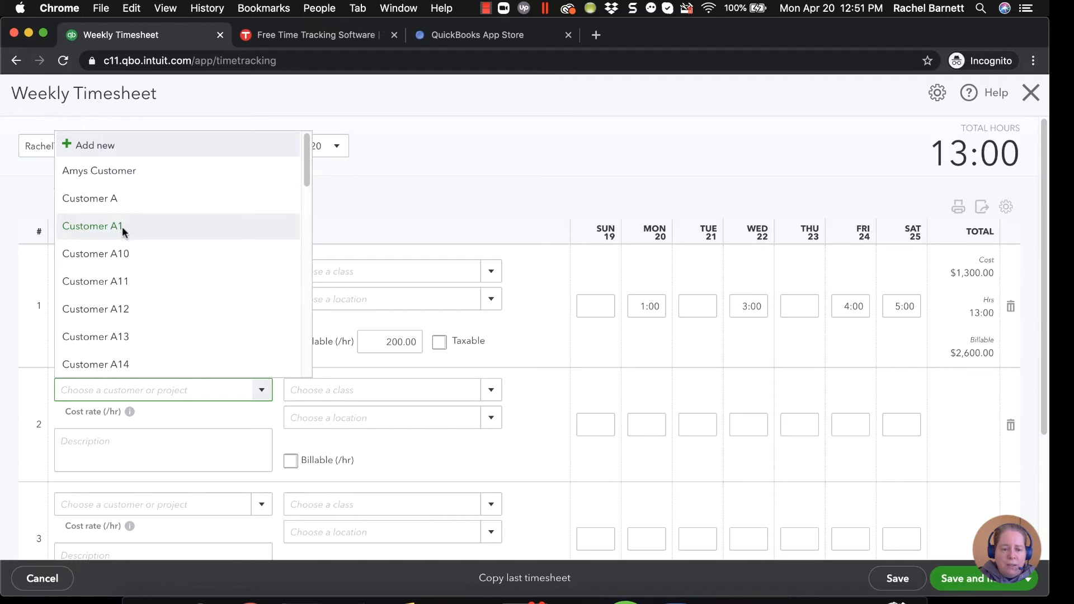
click(90, 227)
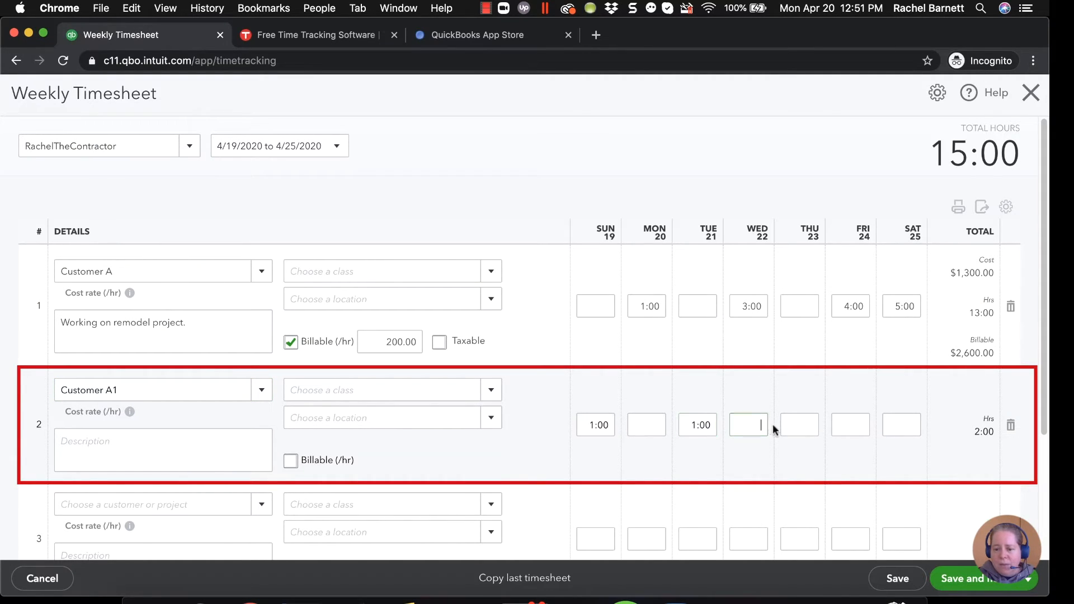
text(1:00)
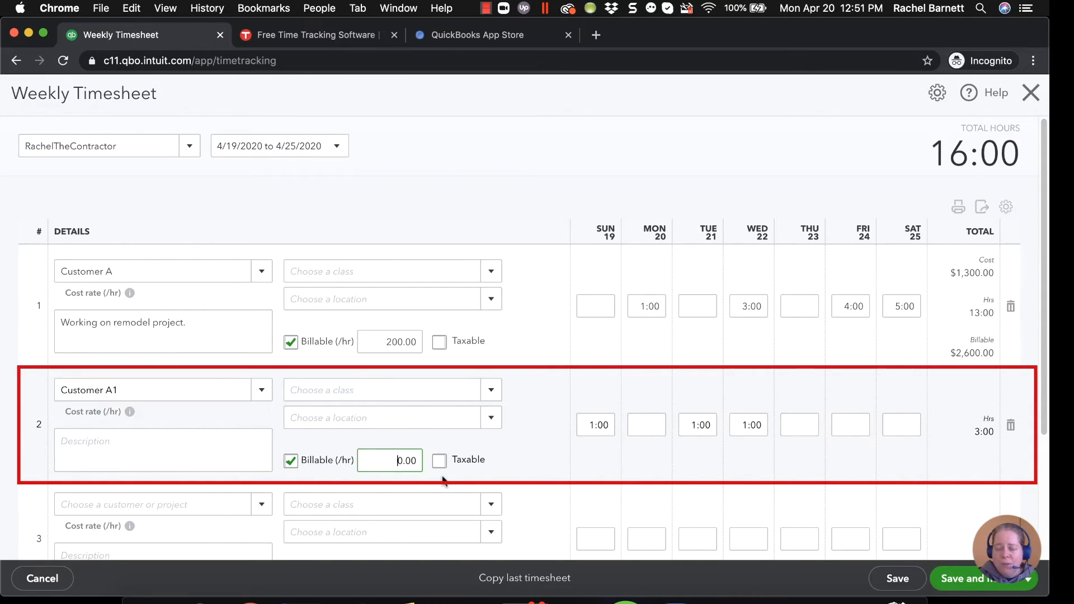
text(100.00)
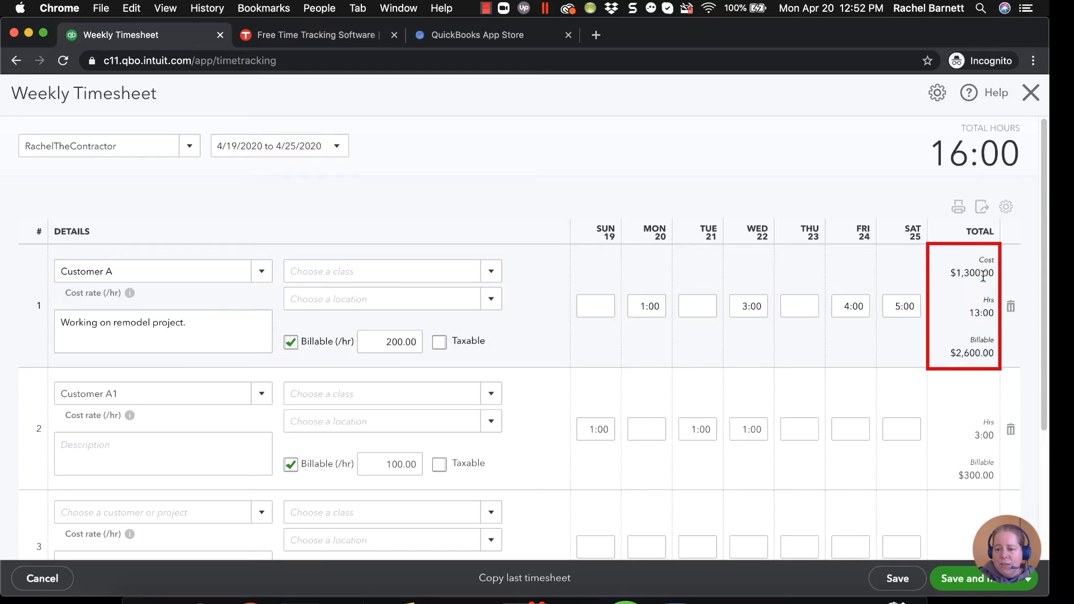
Check Customer A's $2,600.00 billable total, then save and close the timesheet.
double_click(970, 353)
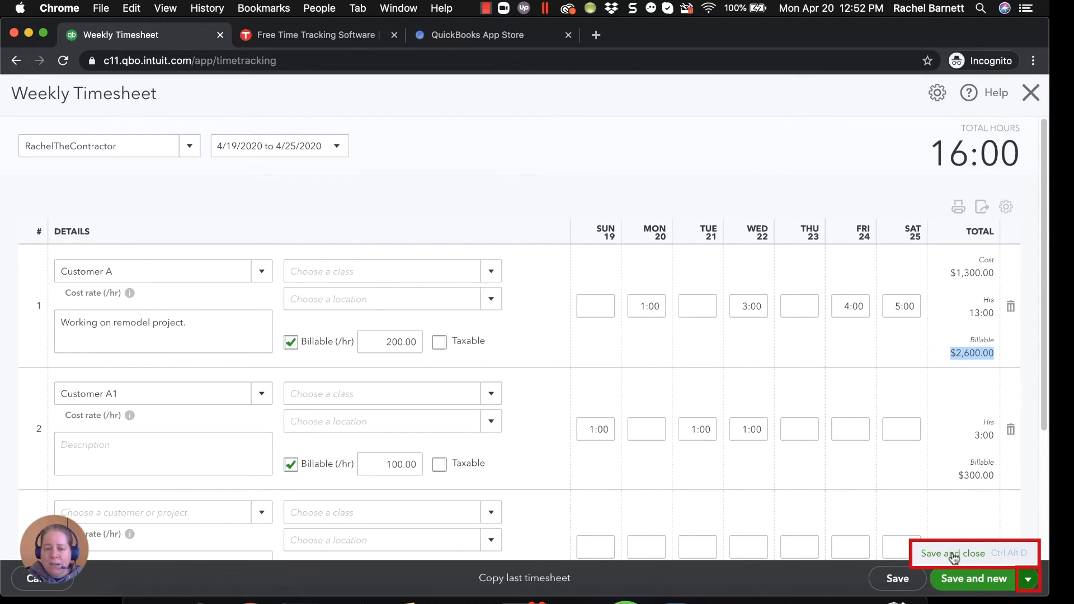
click(953, 553)
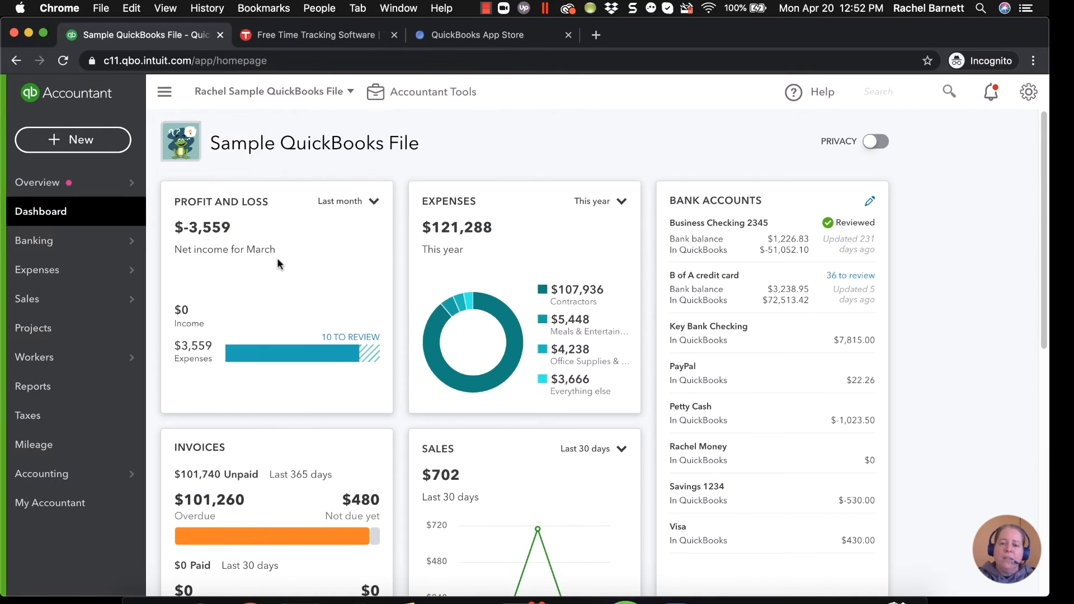
mouse_move(265, 255)
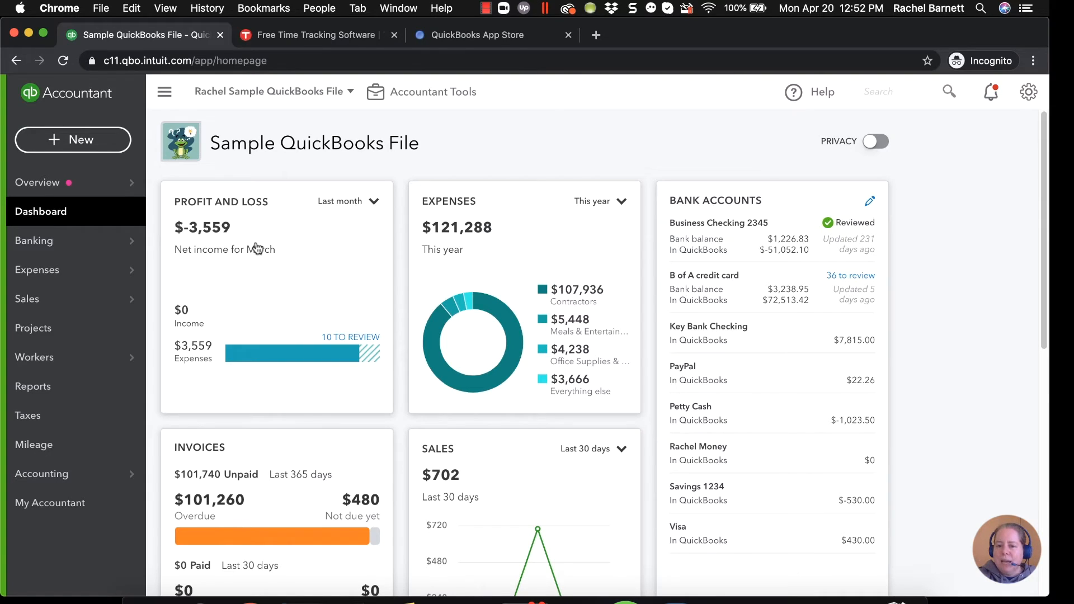
mouse_move(238, 254)
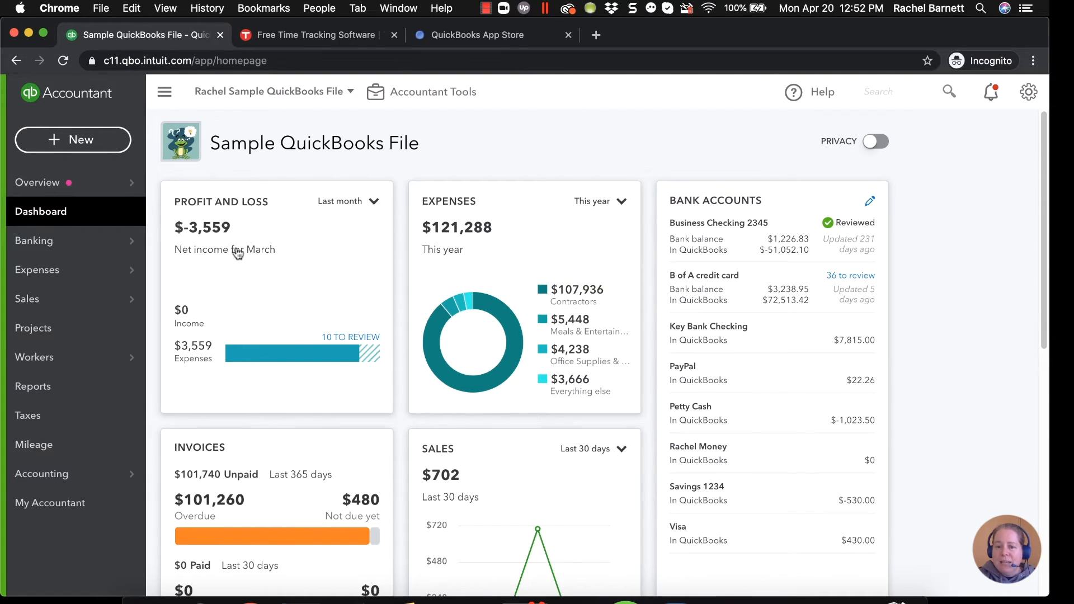
mouse_move(60, 393)
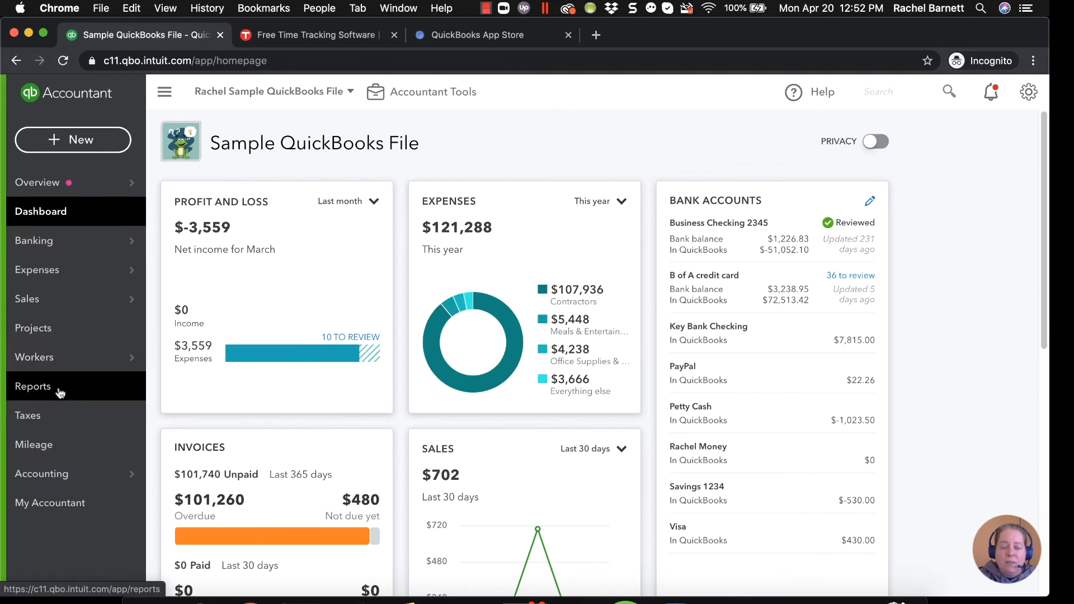
Open Reports and search report names for 'time'.
click(33, 386)
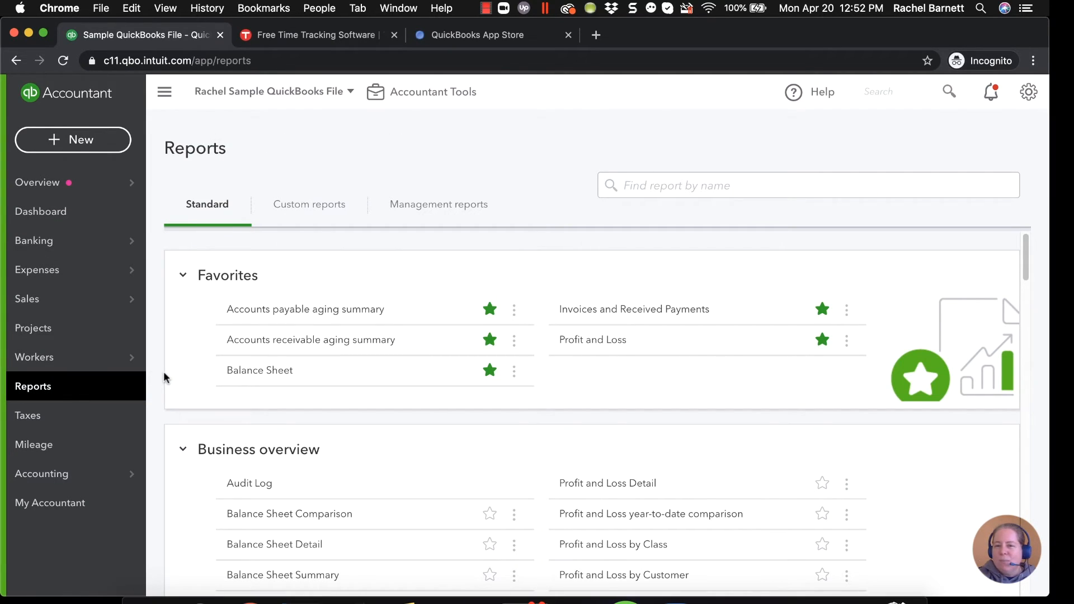
mouse_move(274, 361)
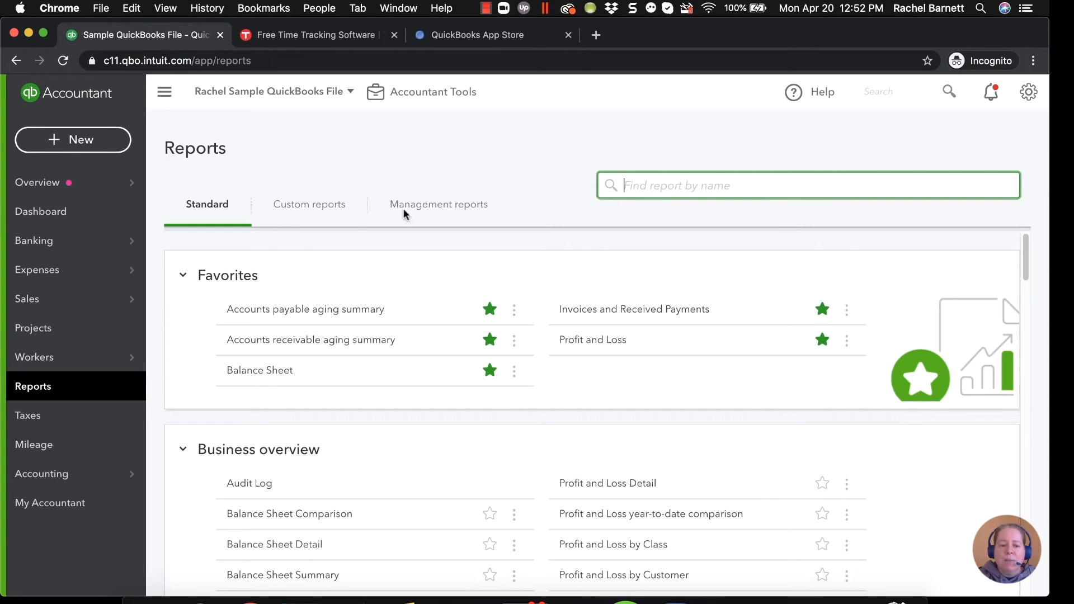
mouse_move(53, 392)
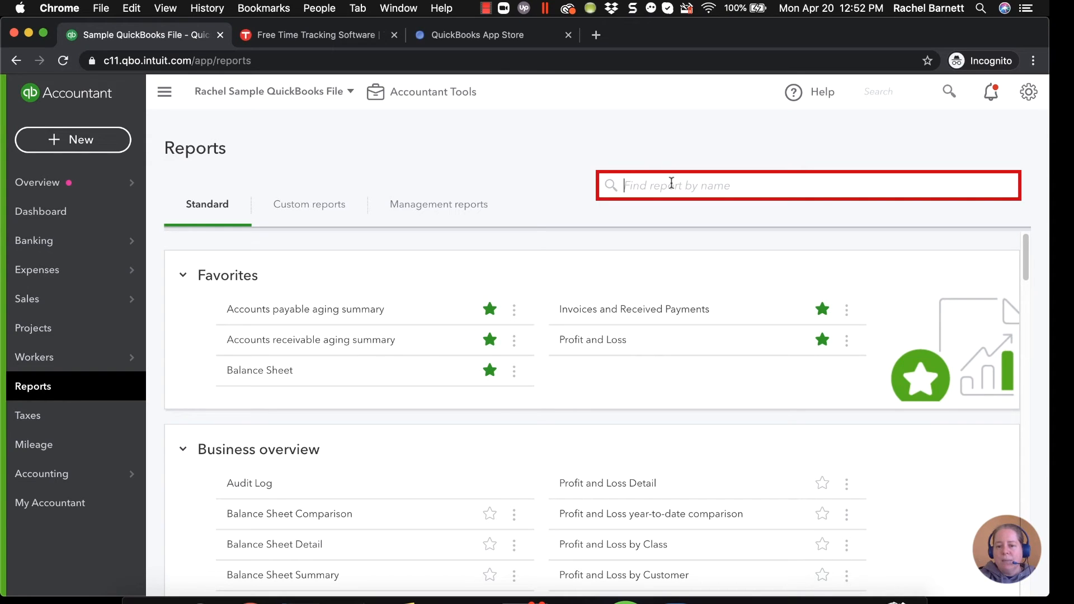
text(unb)
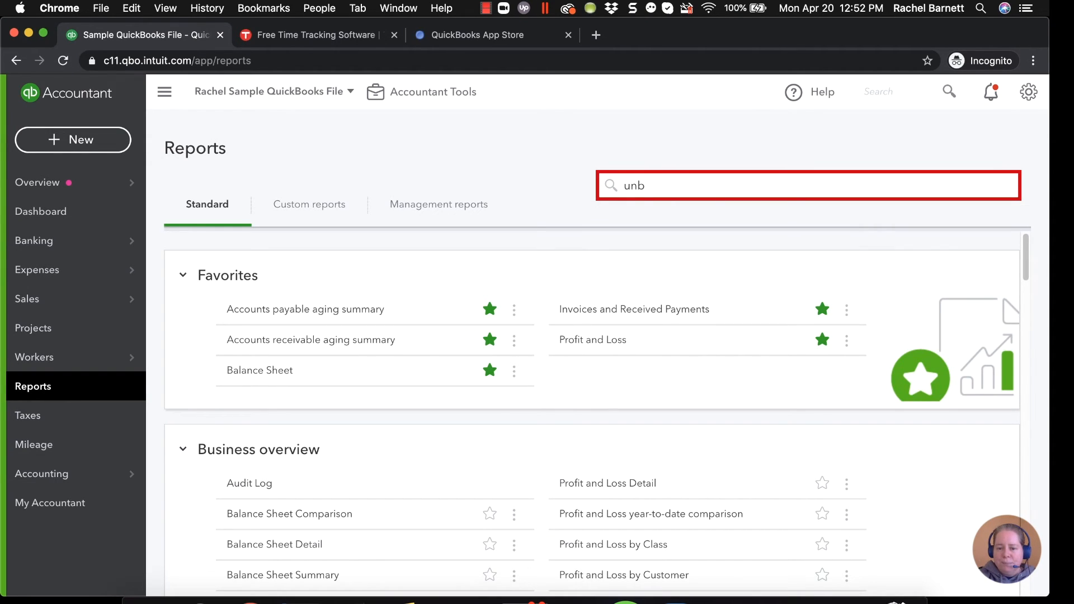
text(time)
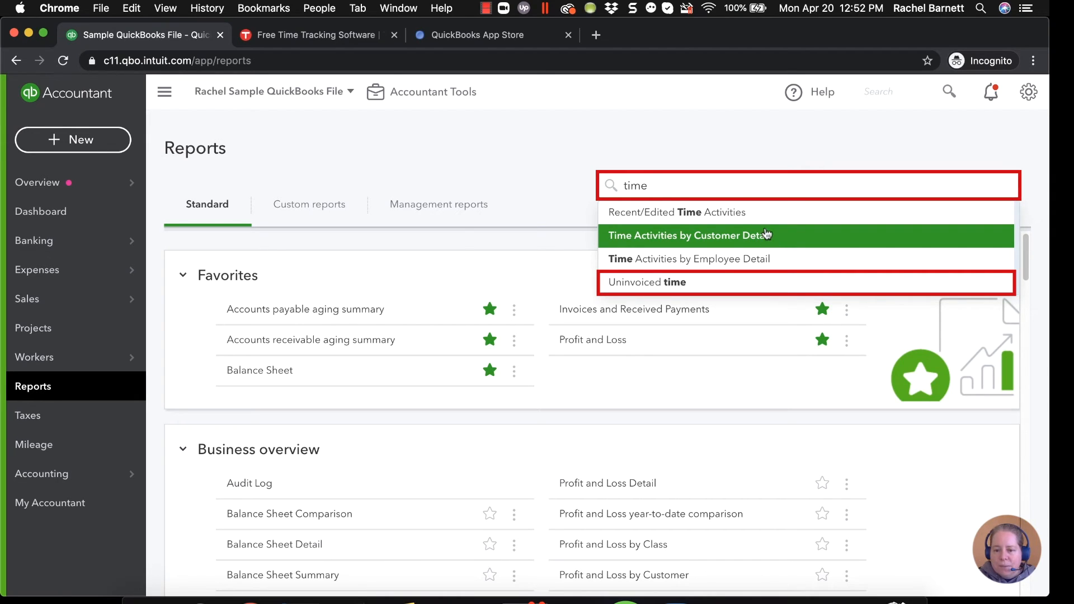
mouse_move(697, 286)
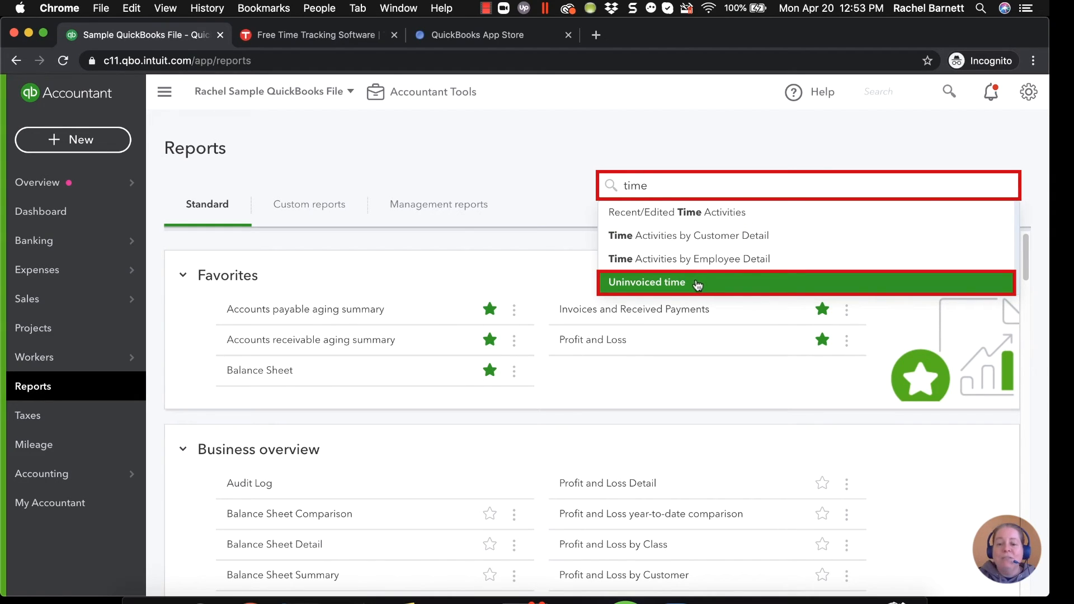
Open the Uninvoiced time report and review Customer A ($2,510) and Customer A1 ($300).
click(647, 283)
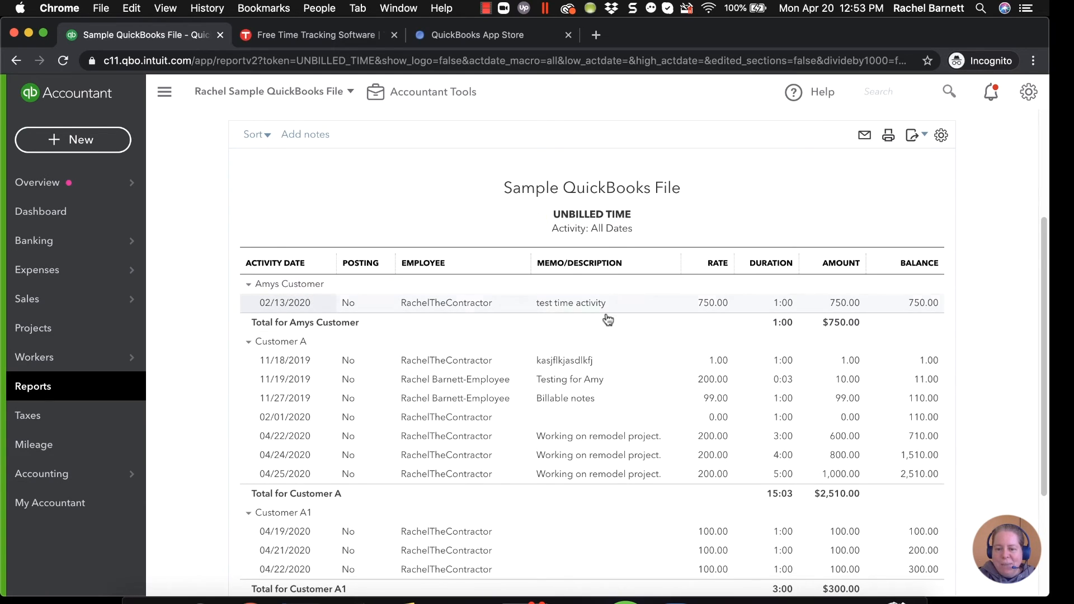
scroll(down, 3)
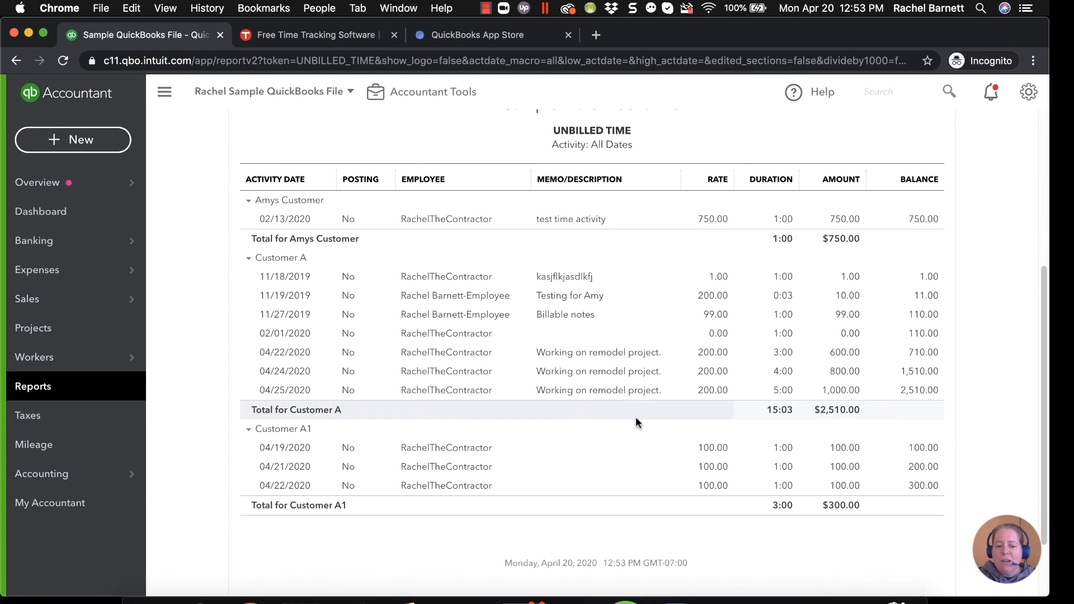
scroll(up, 3)
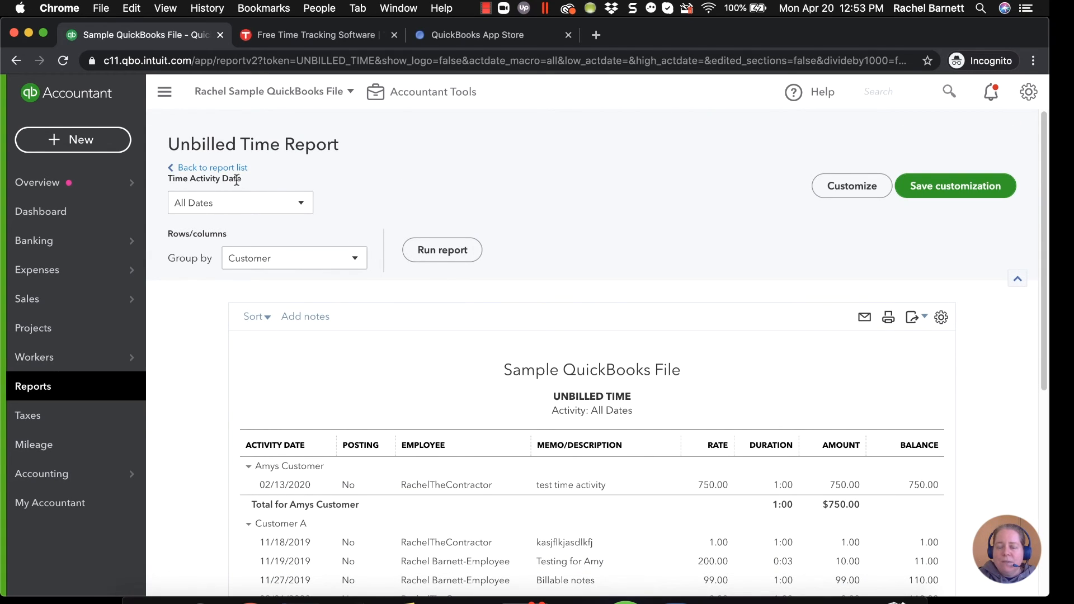
mouse_move(77, 211)
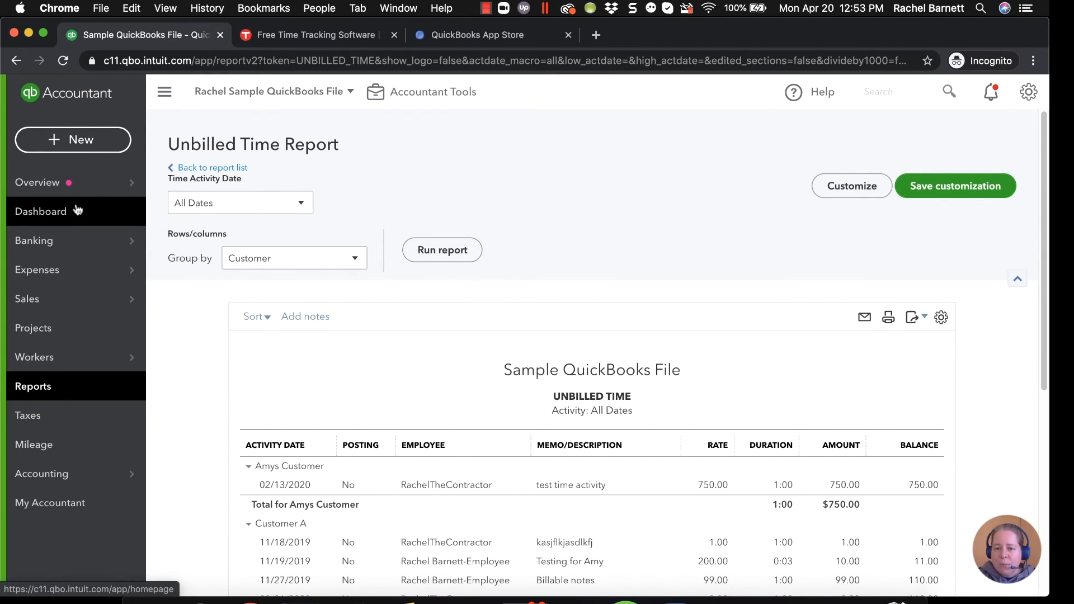
mouse_move(479, 37)
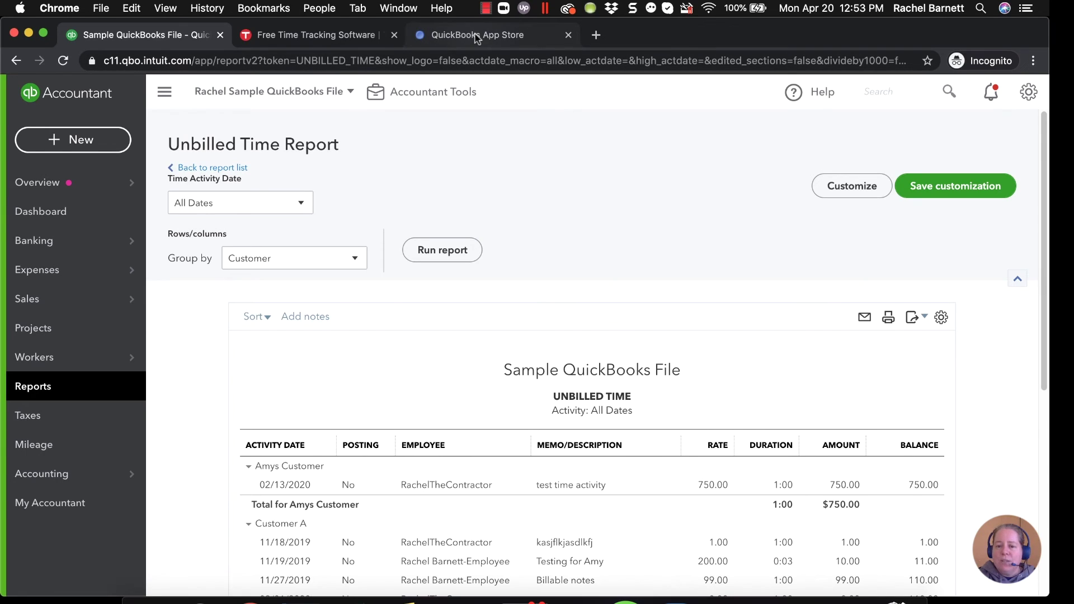
mouse_move(480, 37)
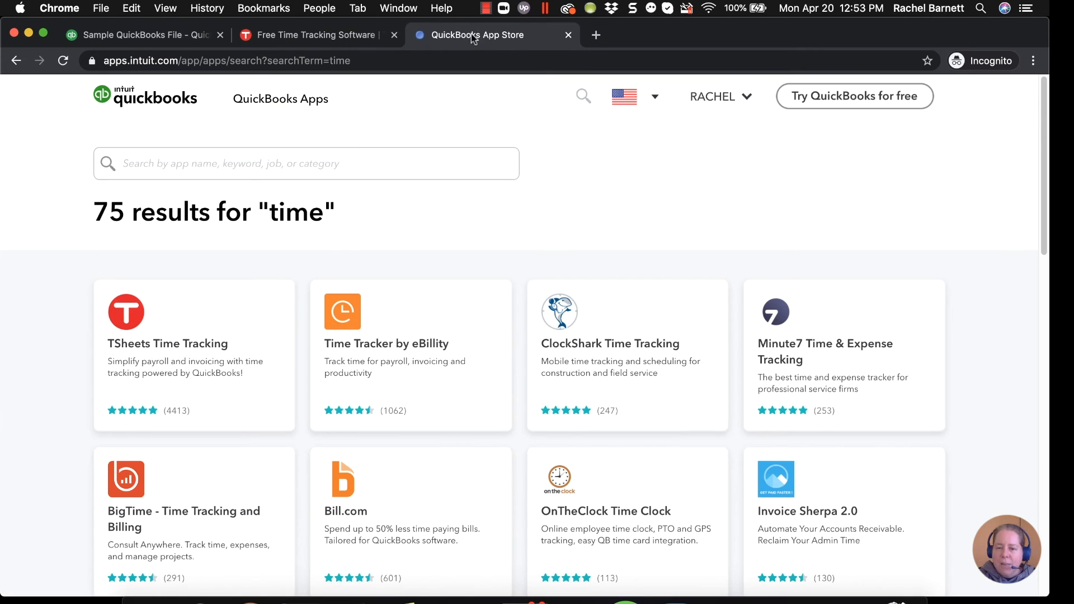
mouse_move(441, 42)
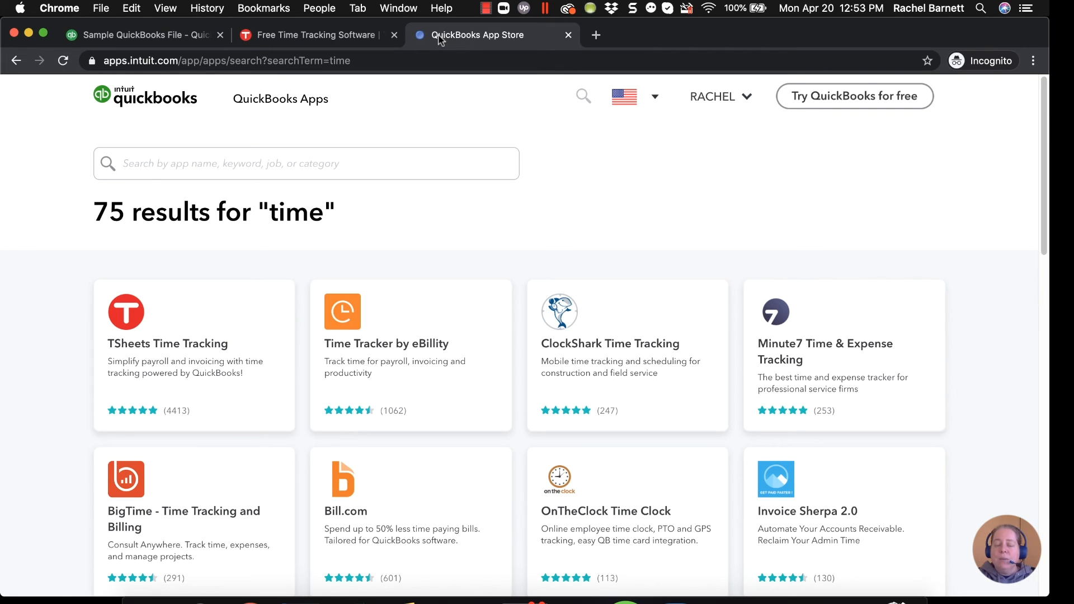
click(145, 35)
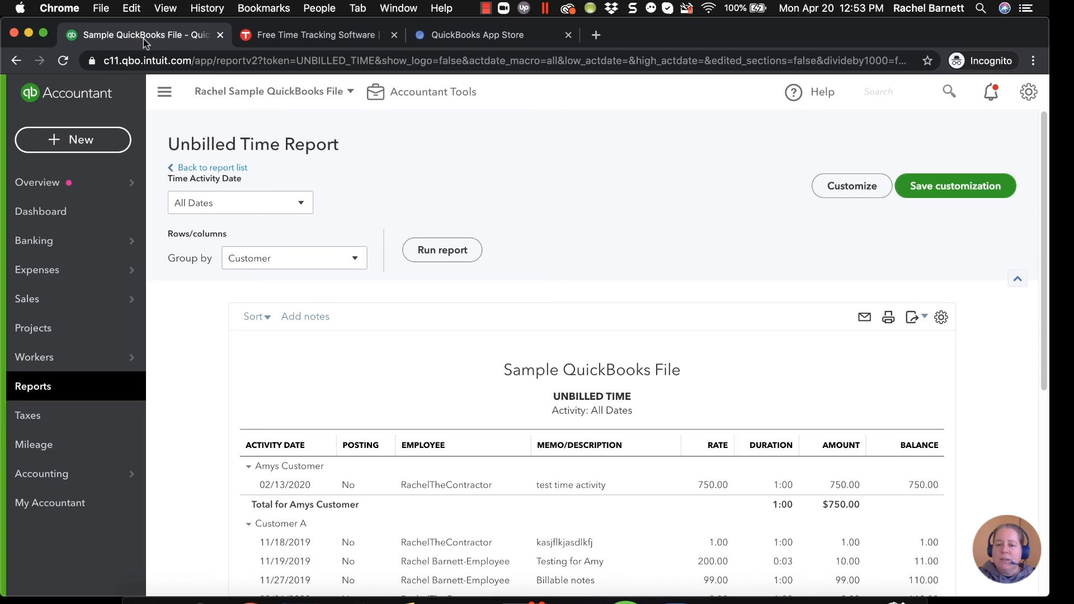
mouse_move(278, 142)
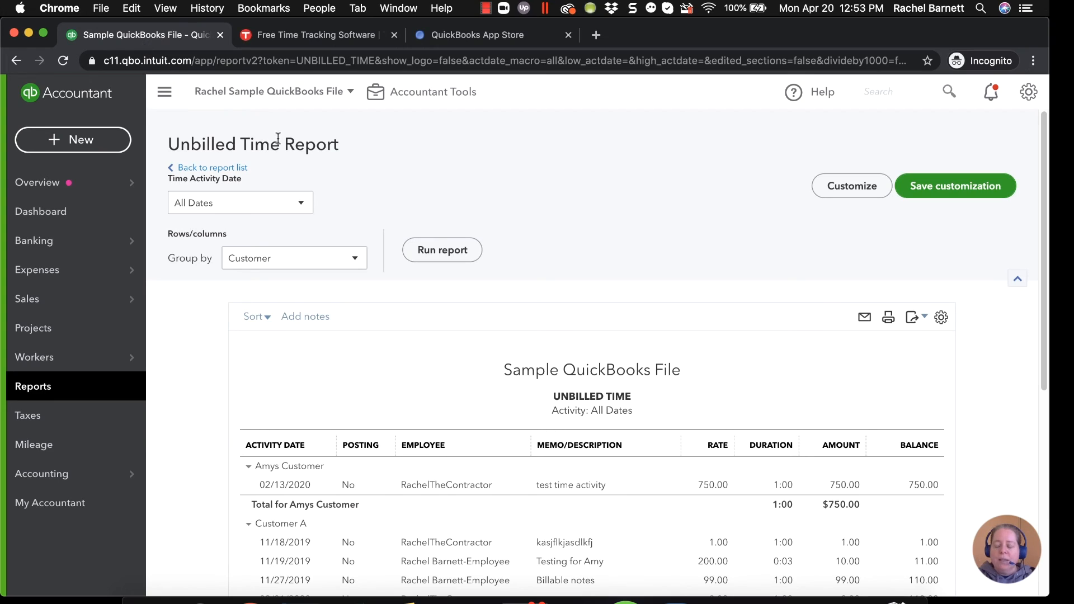
mouse_move(342, 190)
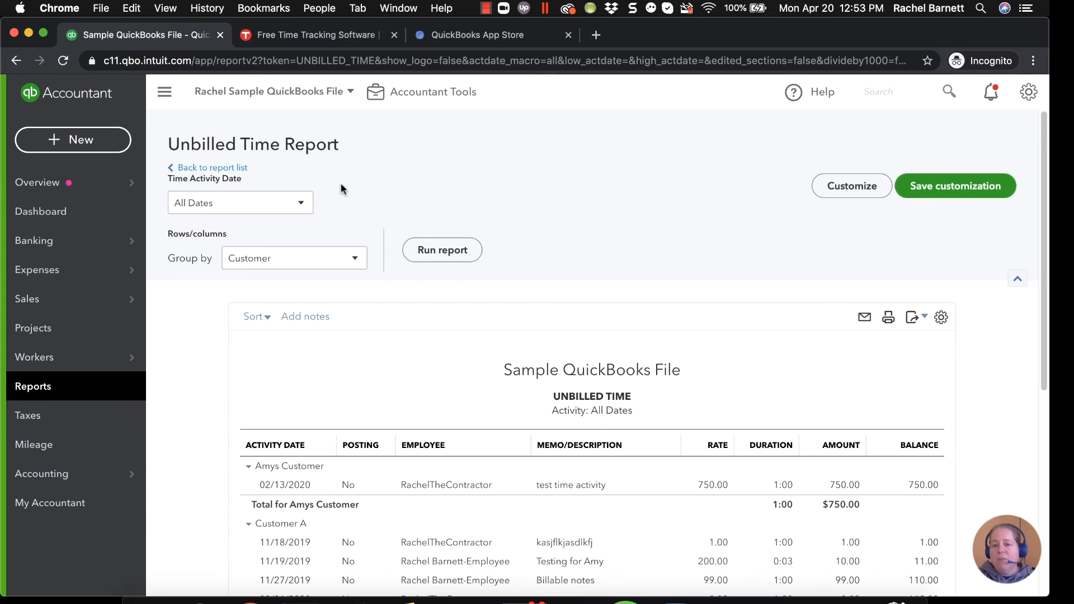
mouse_move(345, 193)
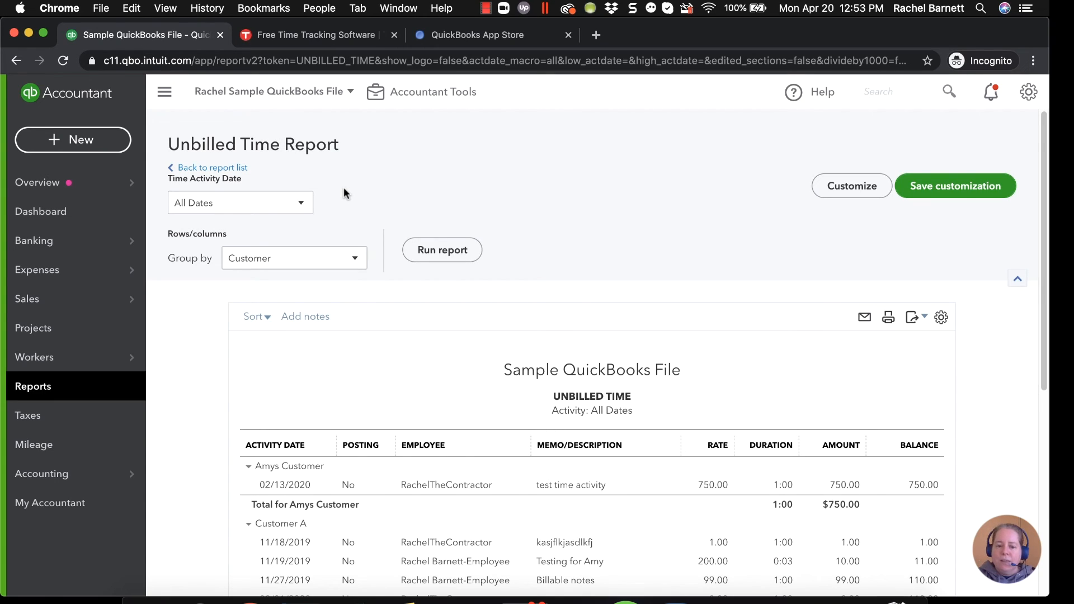
mouse_move(491, 304)
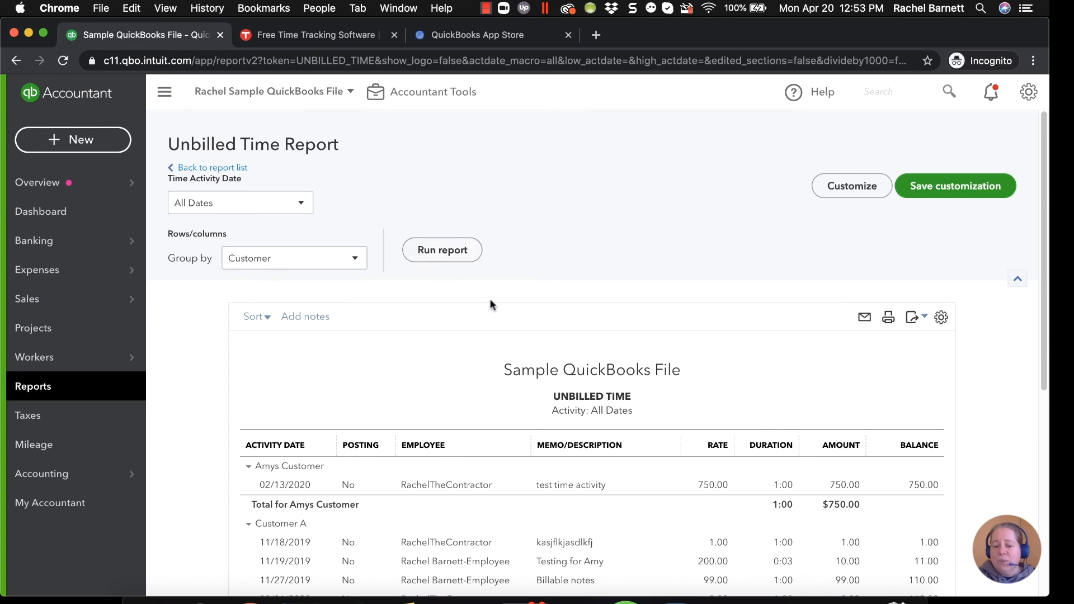